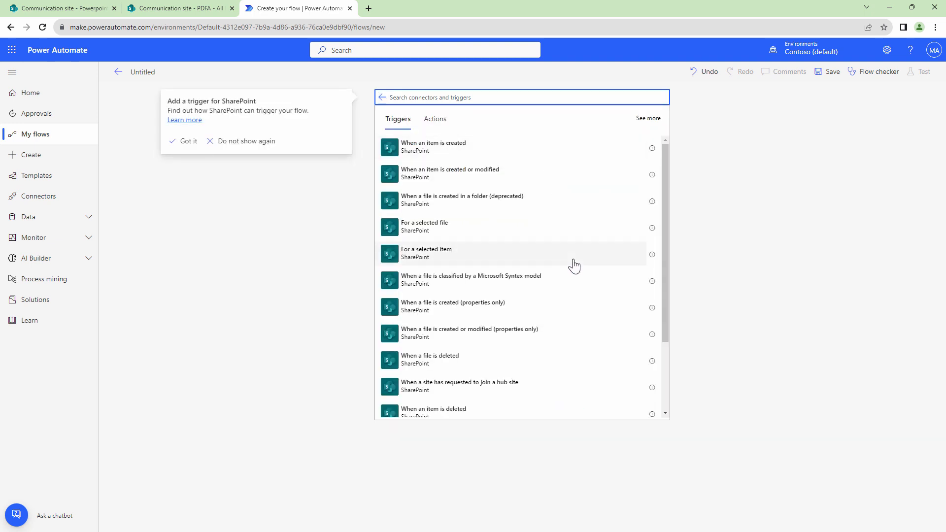
mouse_move(564, 309)
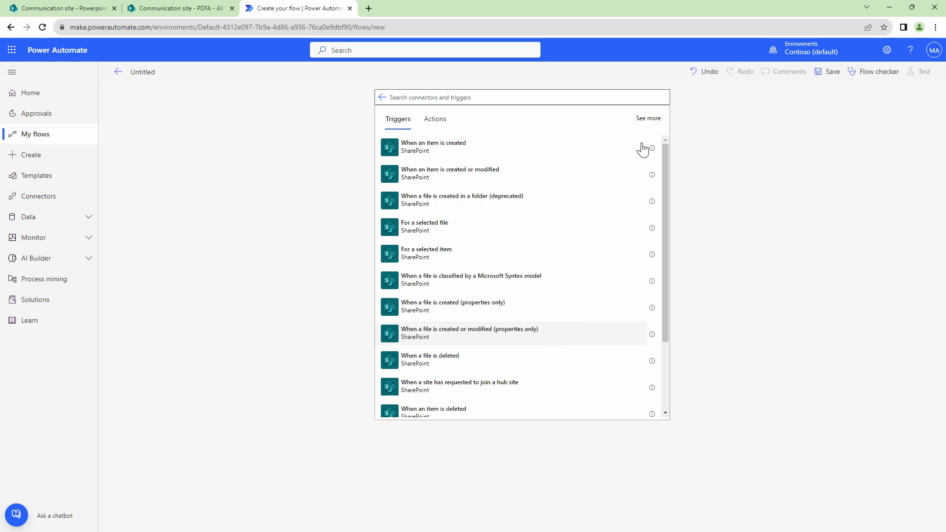
Choose the 'file created or modified (properties only)' trigger and set the SharePoint site it watches
click(469, 332)
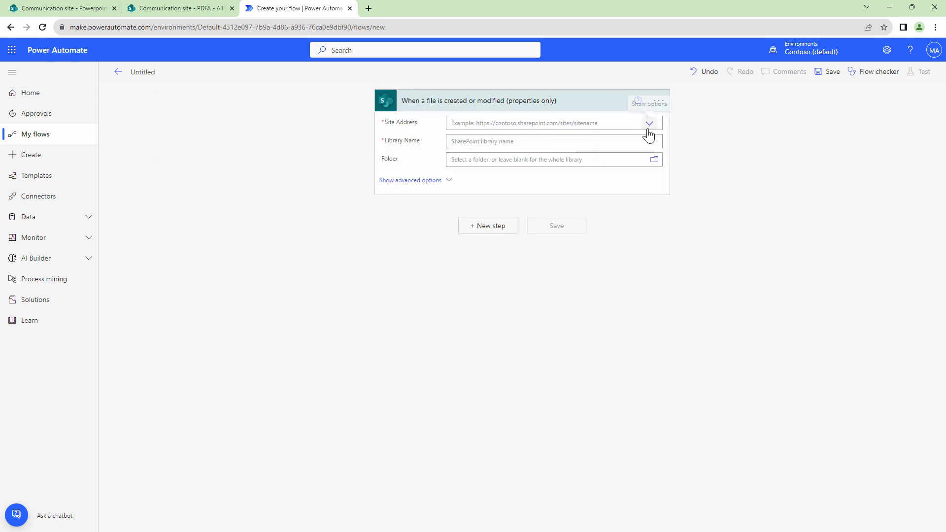
click(650, 123)
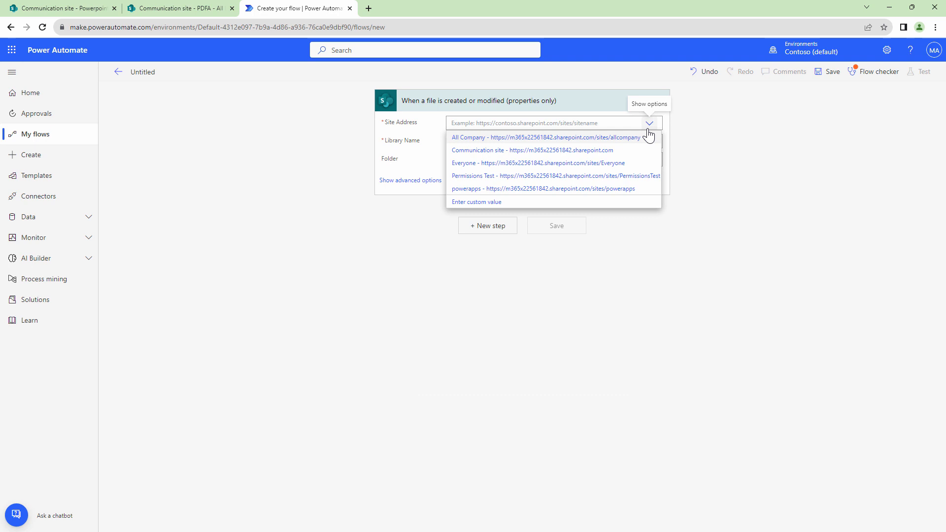
click(532, 150)
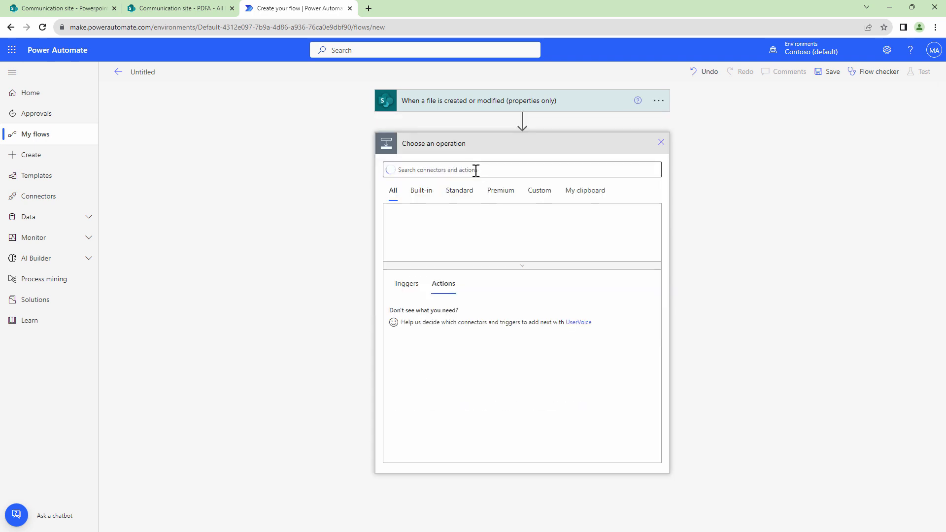
Add Get file content on the Communication site using the trigger's Identifier as the file
text(Sh)
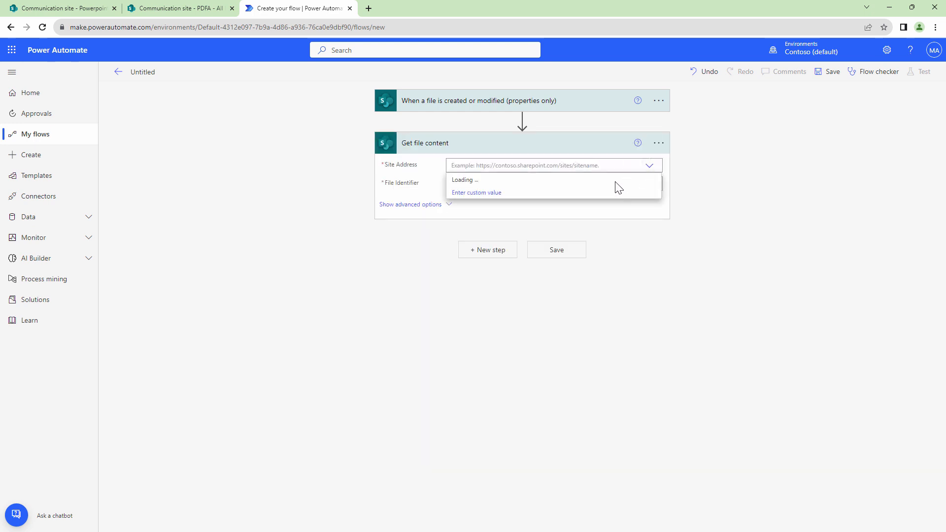
click(544, 185)
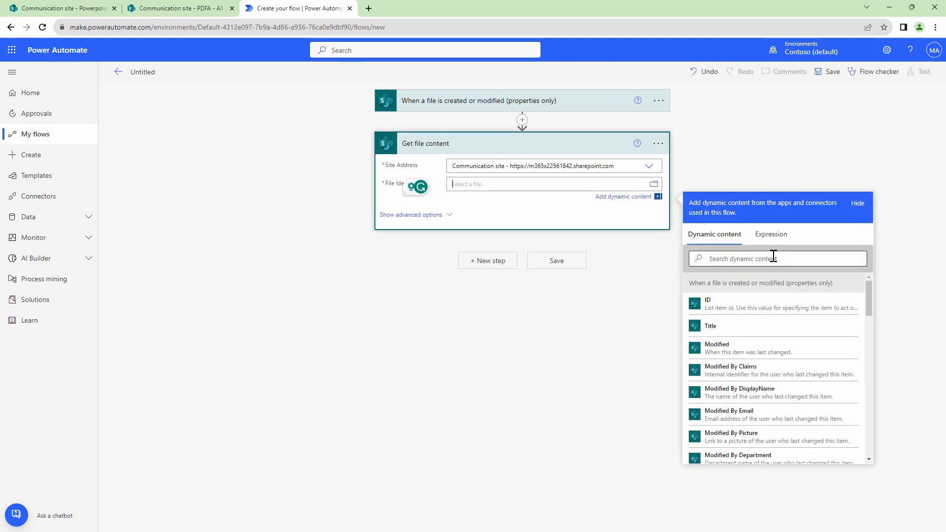
text(iden)
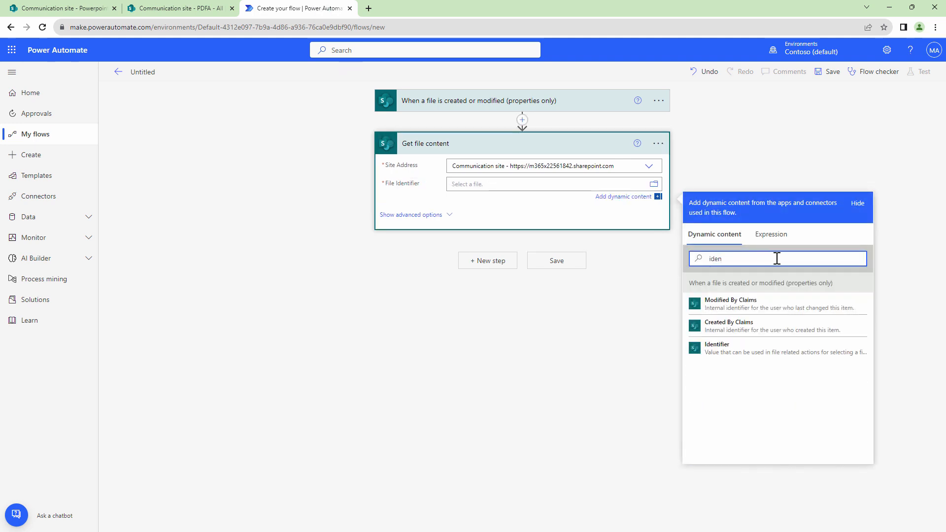
click(717, 345)
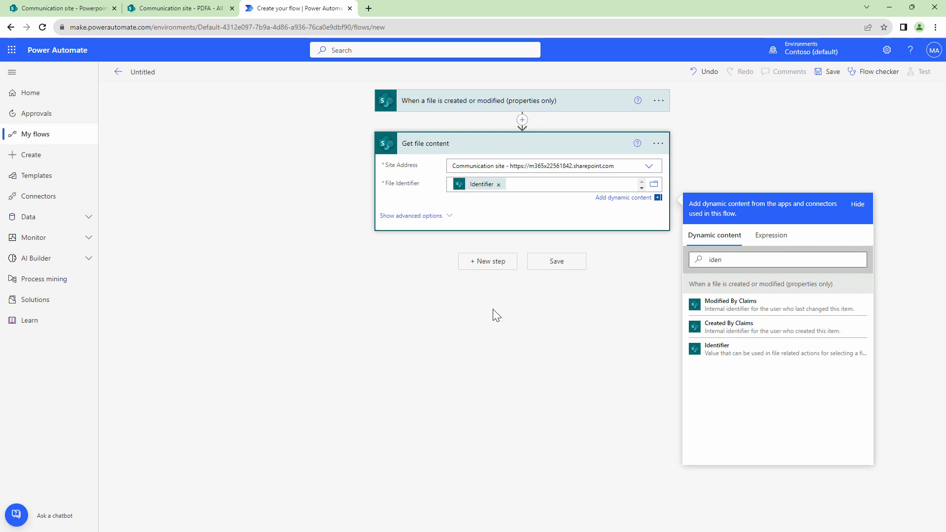
Add the Muhimbi PDF 'Convert document to PDF-A' action as the third step
click(487, 260)
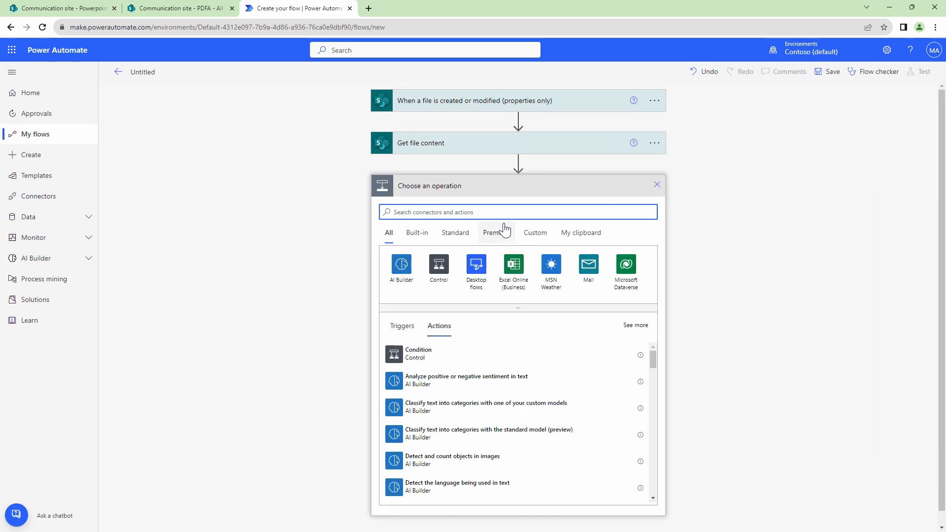
text(Muhimbi)
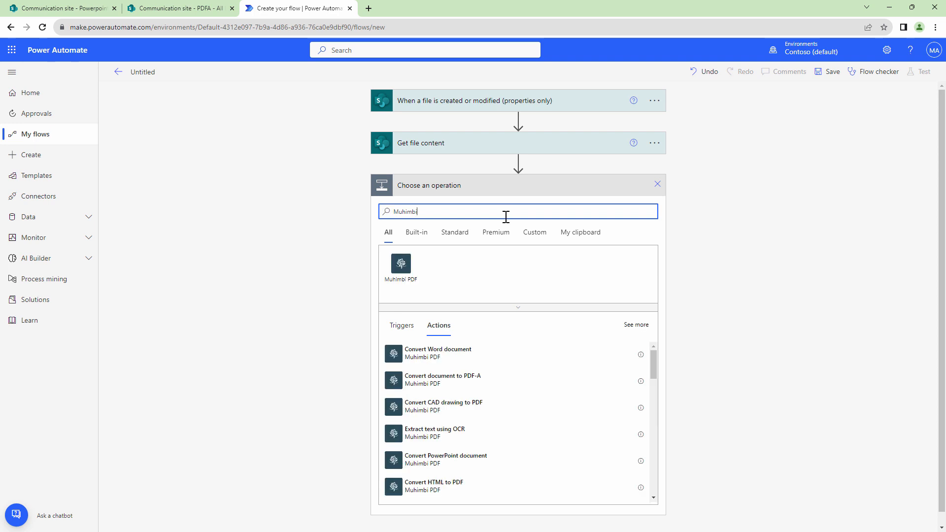
click(401, 268)
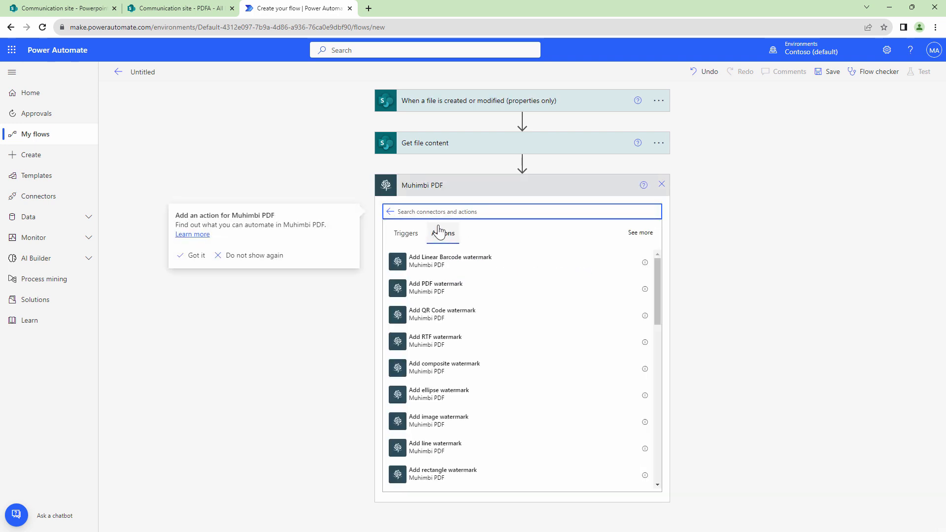
text(P)
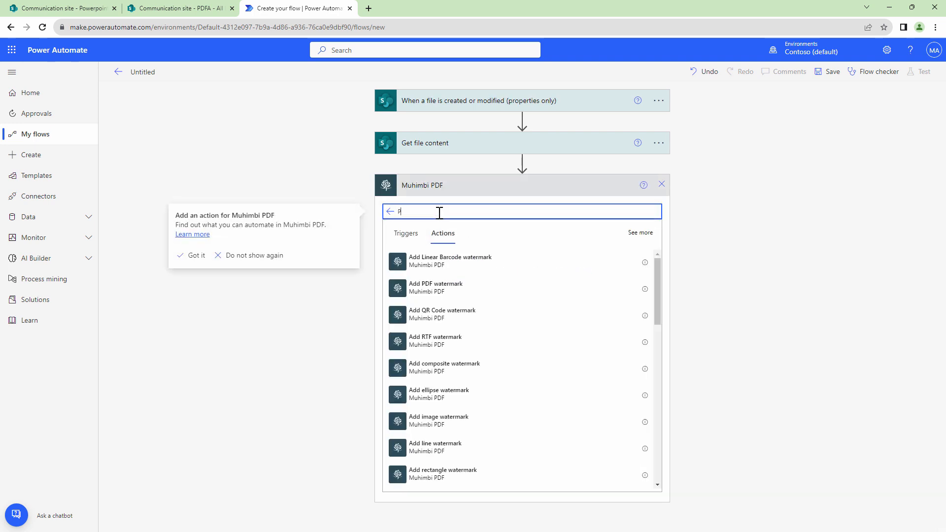
text(PDF-a)
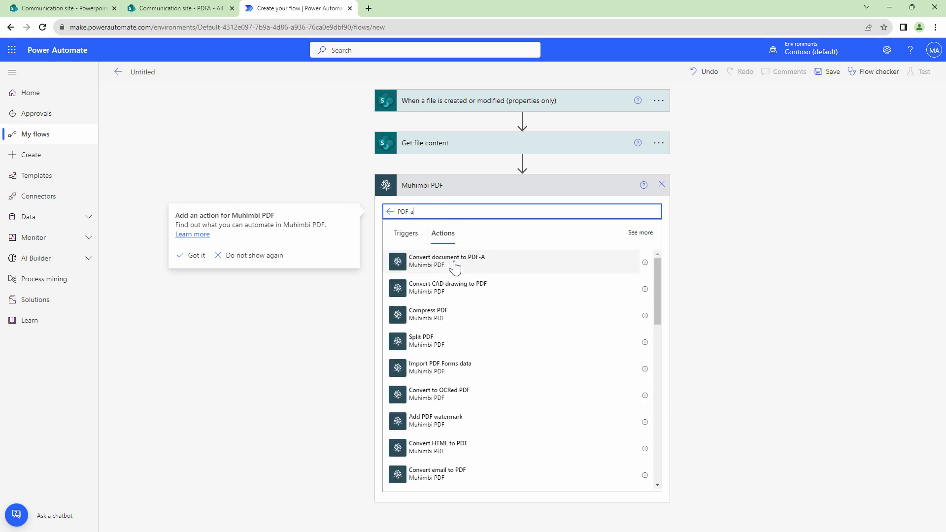
mouse_move(445, 270)
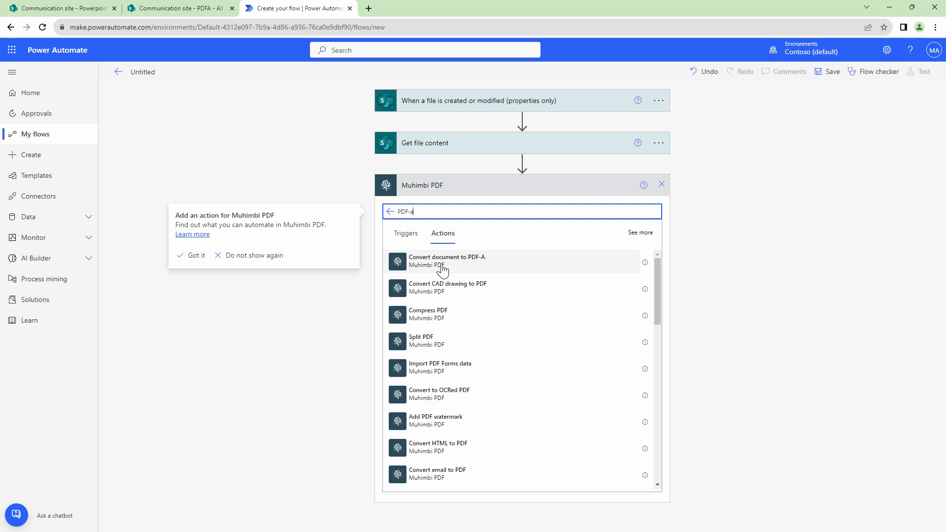
click(447, 261)
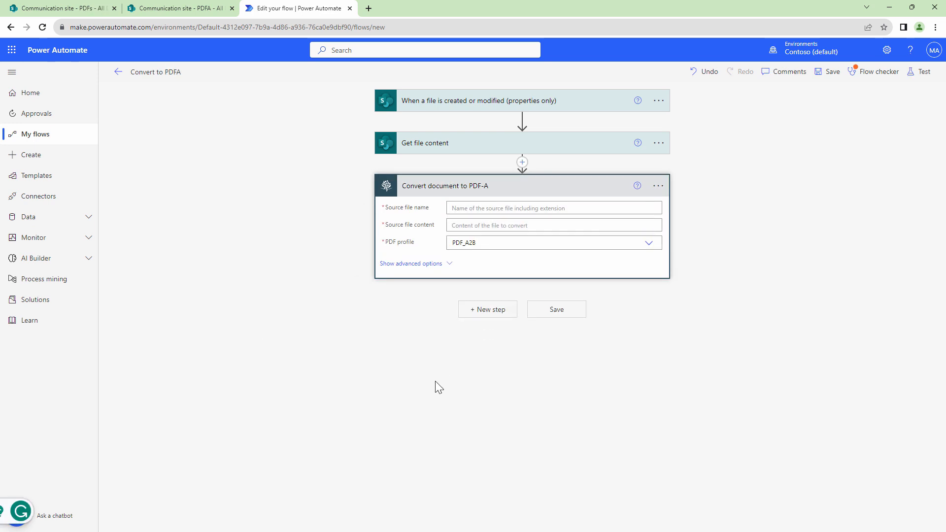
mouse_move(463, 208)
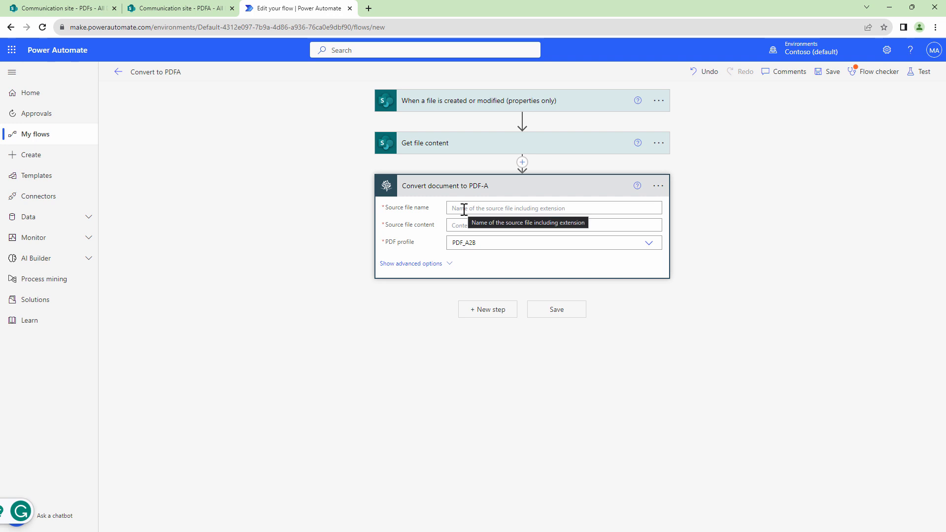
Set source file name to 'File name with extension' and source content to File Content, showing advanced options
click(552, 208)
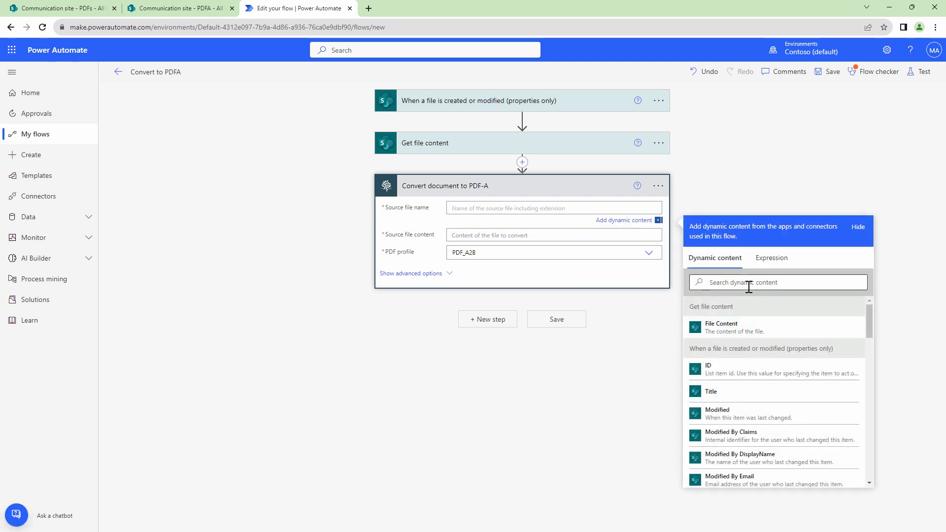
text(file)
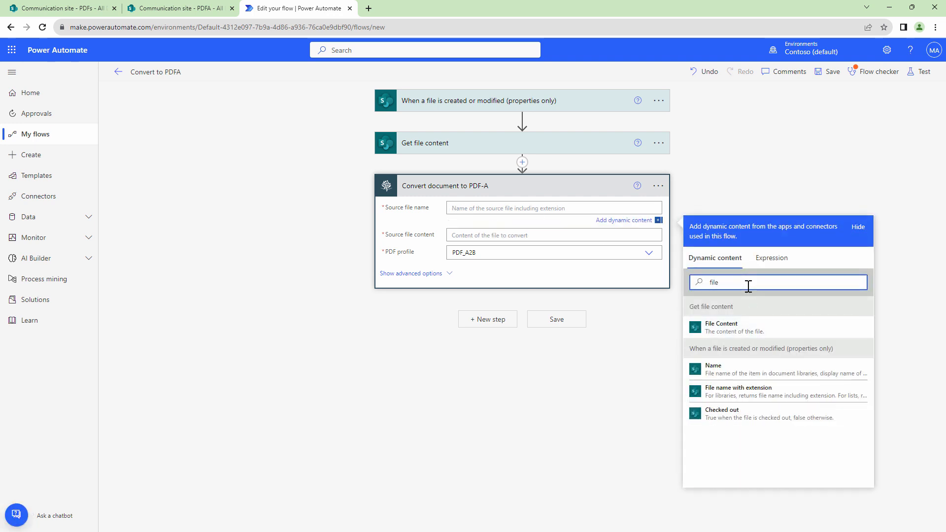
click(739, 391)
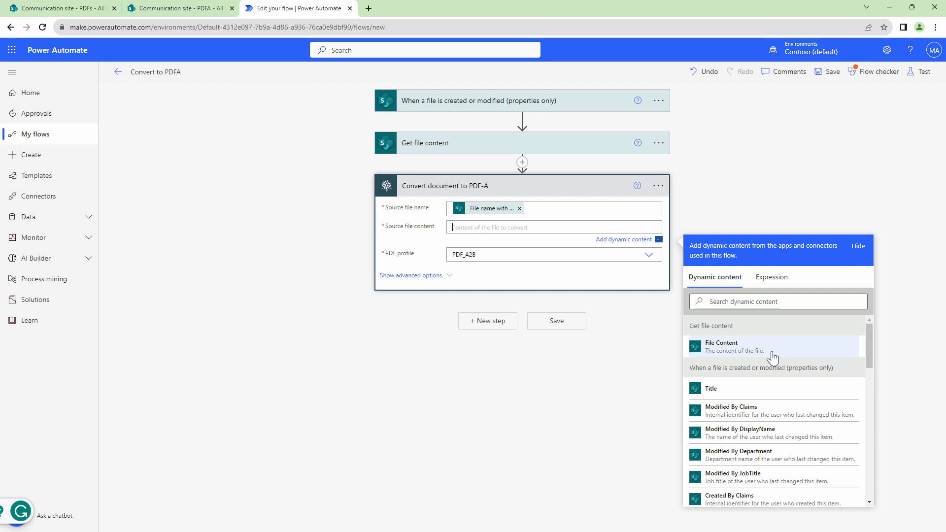
mouse_move(773, 355)
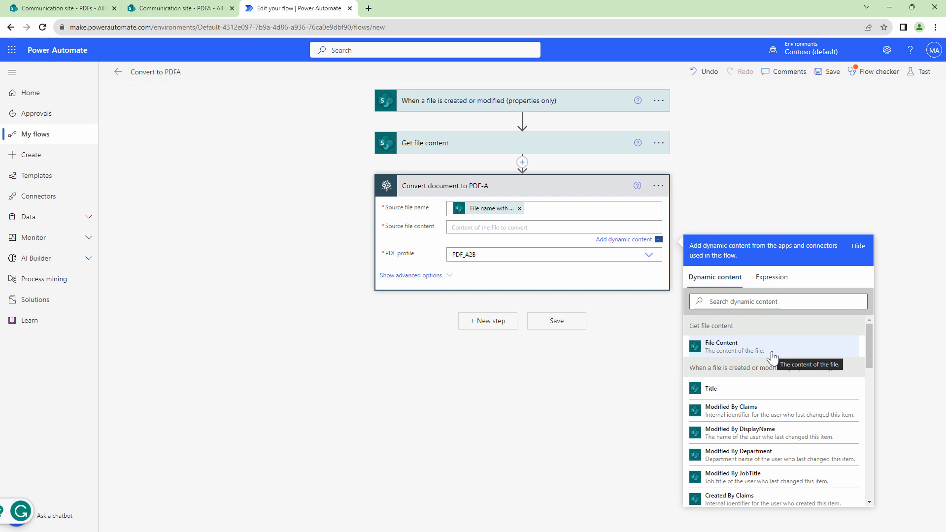
click(722, 347)
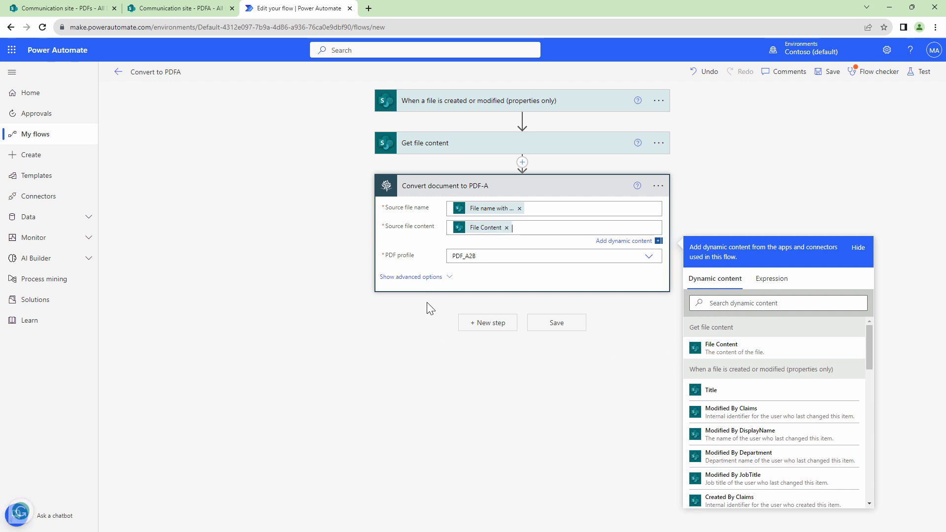
click(412, 277)
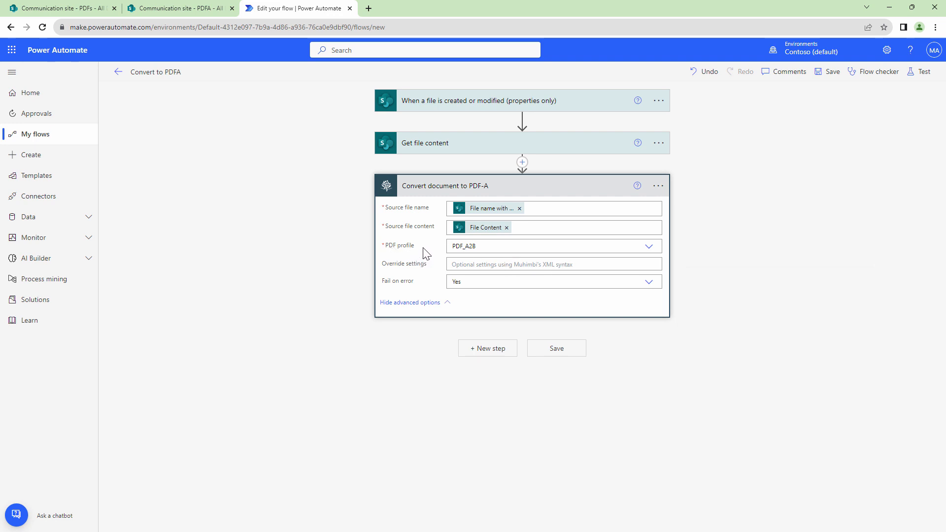
mouse_move(665, 254)
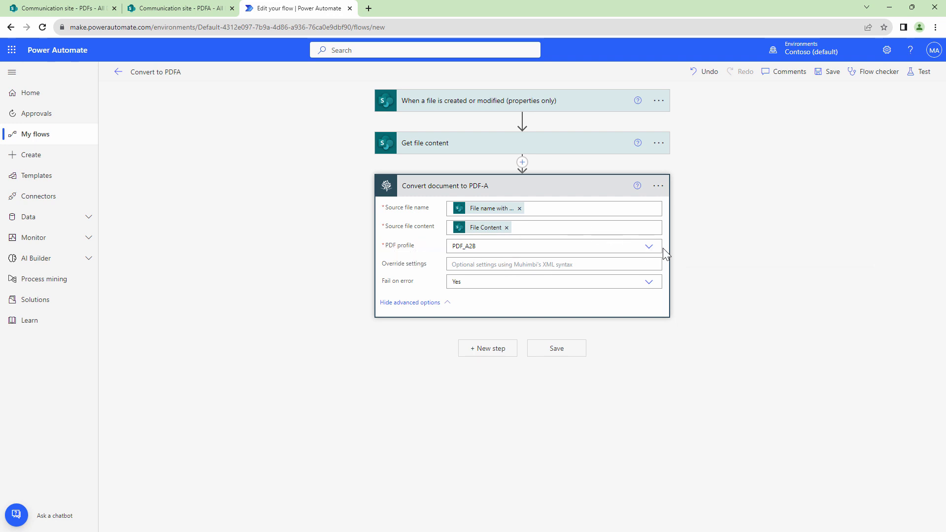
click(649, 246)
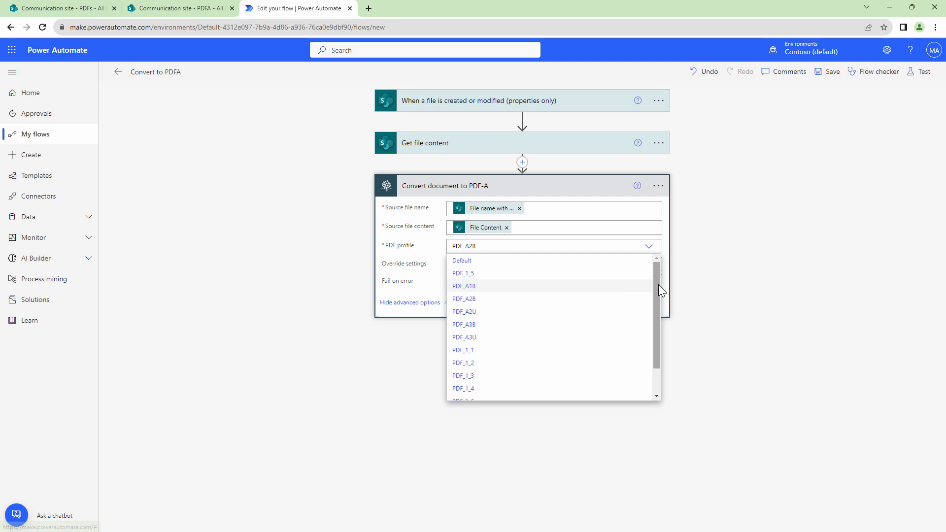
scroll(down, 3)
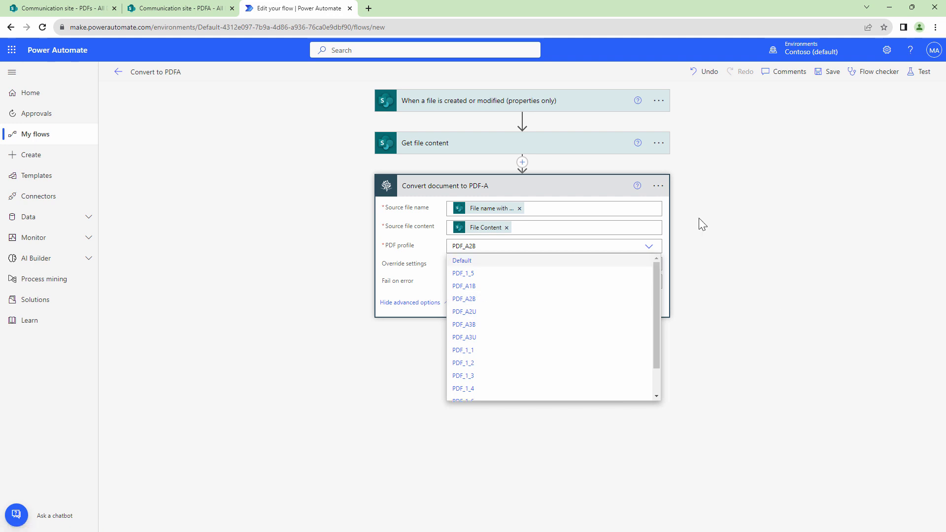
mouse_move(681, 231)
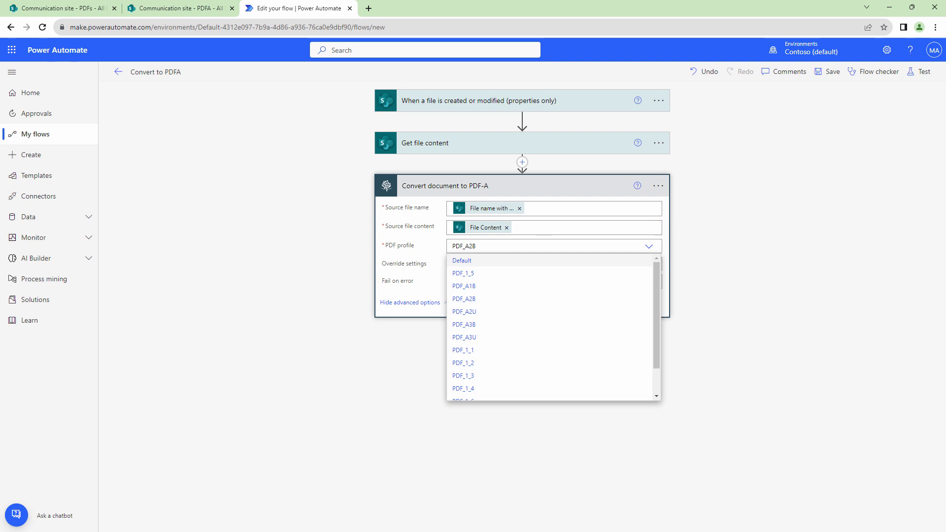
mouse_move(121, 149)
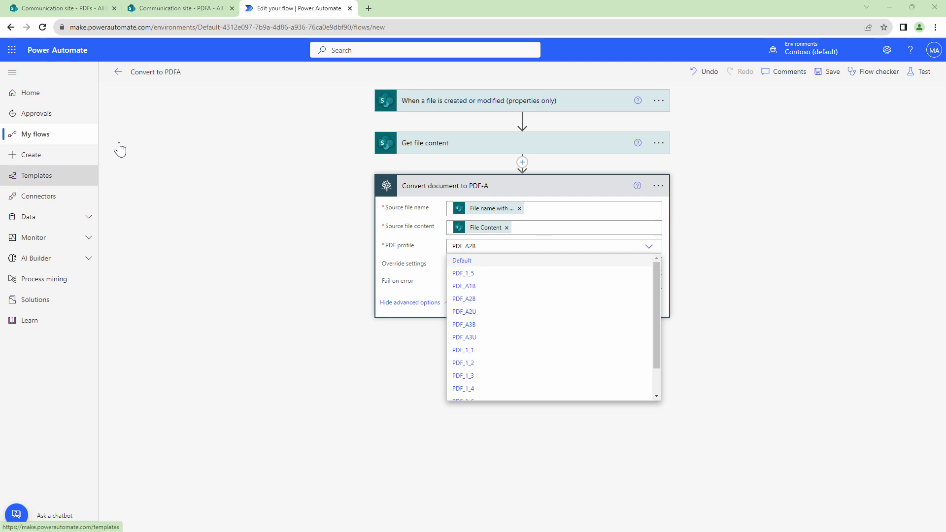
Read the Wikipedia PDF/A article down to its conformance levels and versions
click(486, 8)
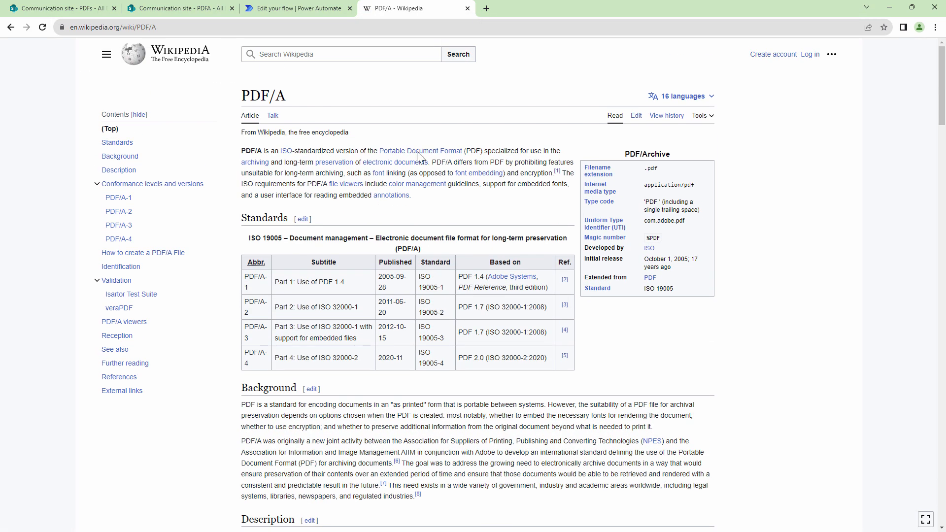
mouse_move(309, 322)
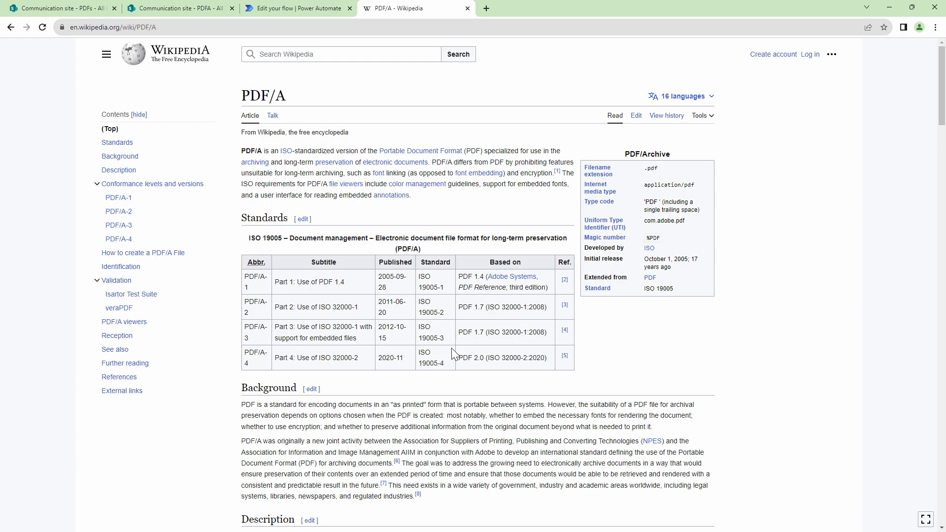
scroll(down, 3)
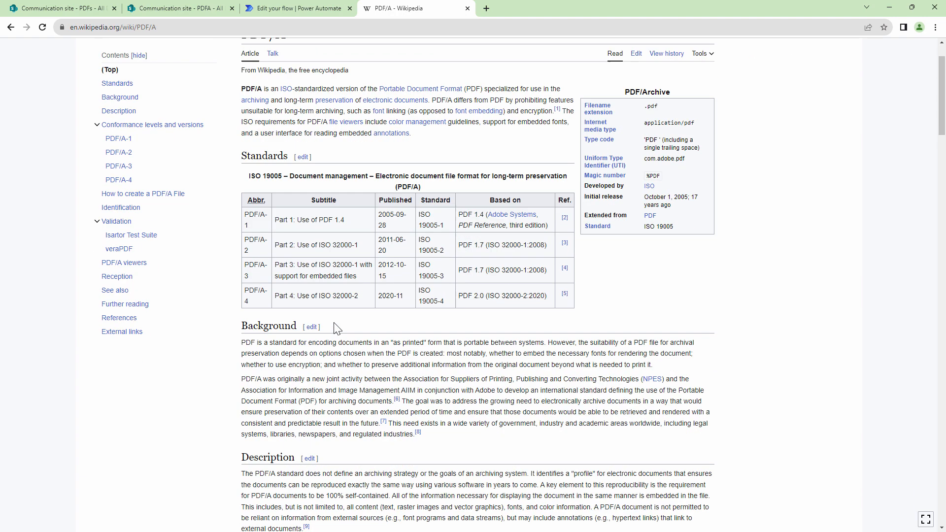
scroll(down, 3)
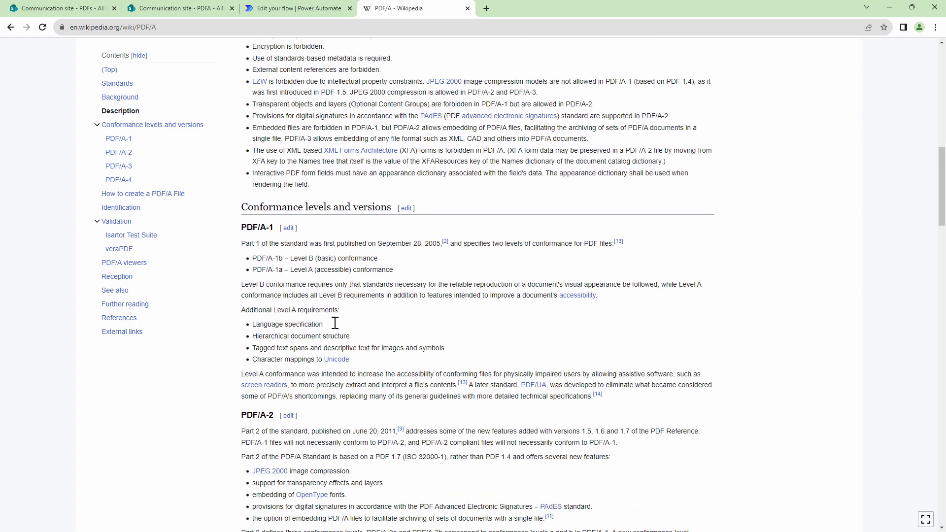
scroll(down, 3)
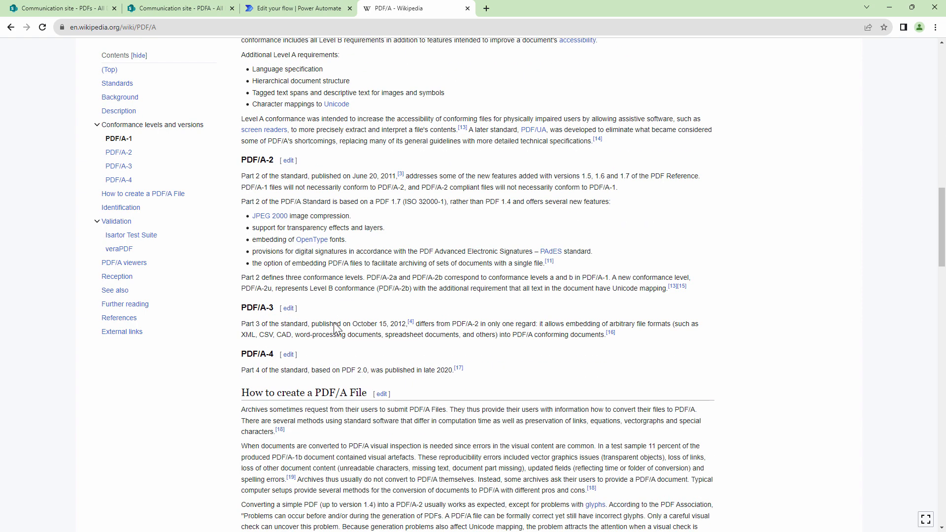
scroll(down, 3)
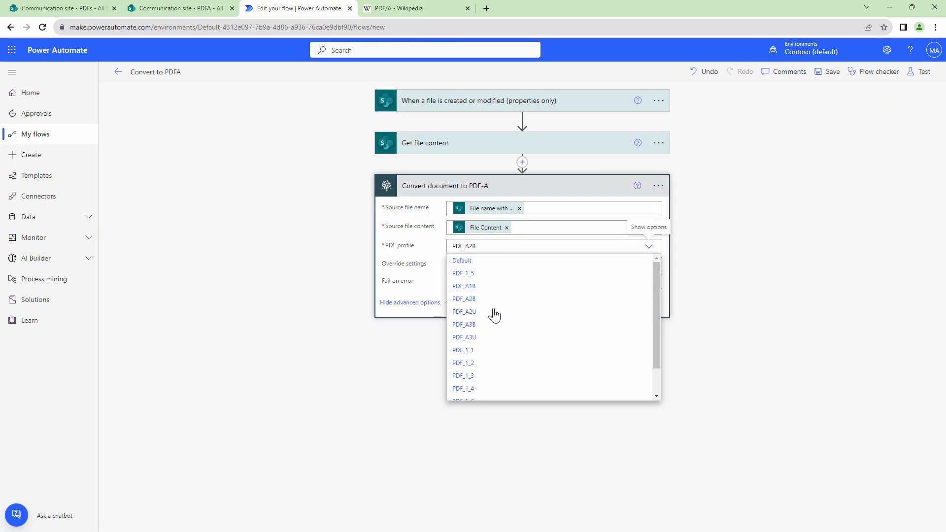
Keep PDF_A2B as the conversion profile and begin a new step after it
click(464, 299)
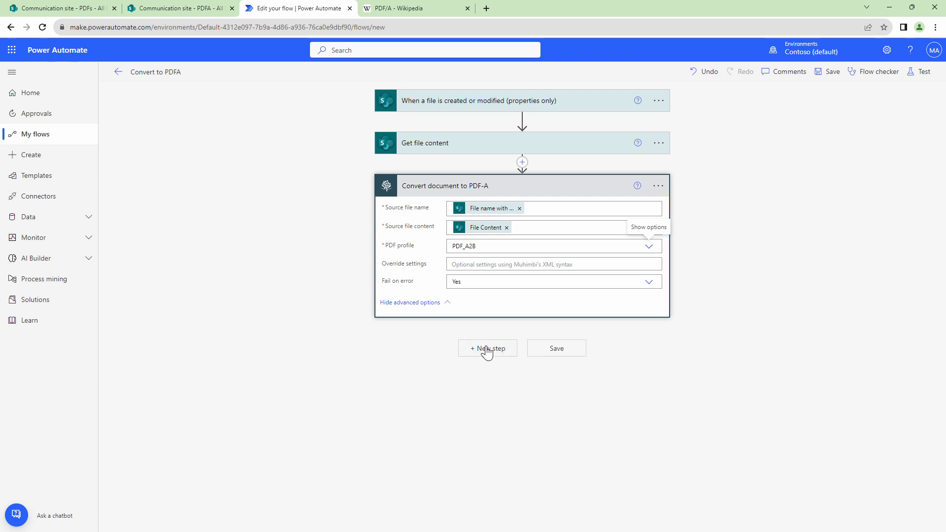
mouse_move(426, 273)
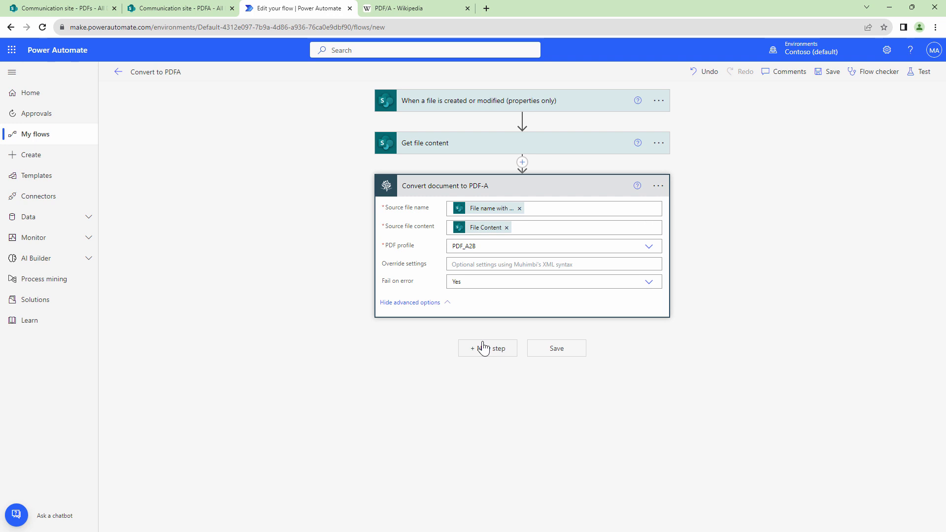
click(487, 348)
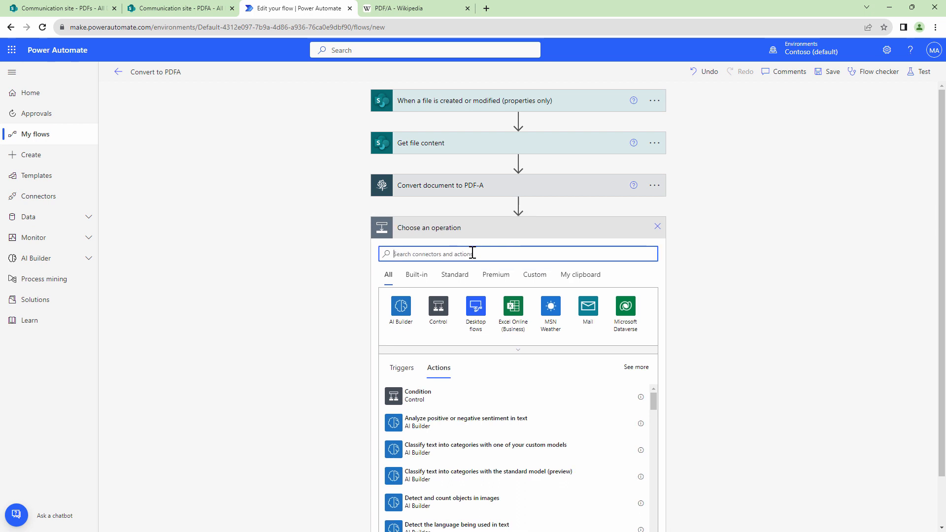
Add a SharePoint Create file action and set its site address
text(Sharepoint)
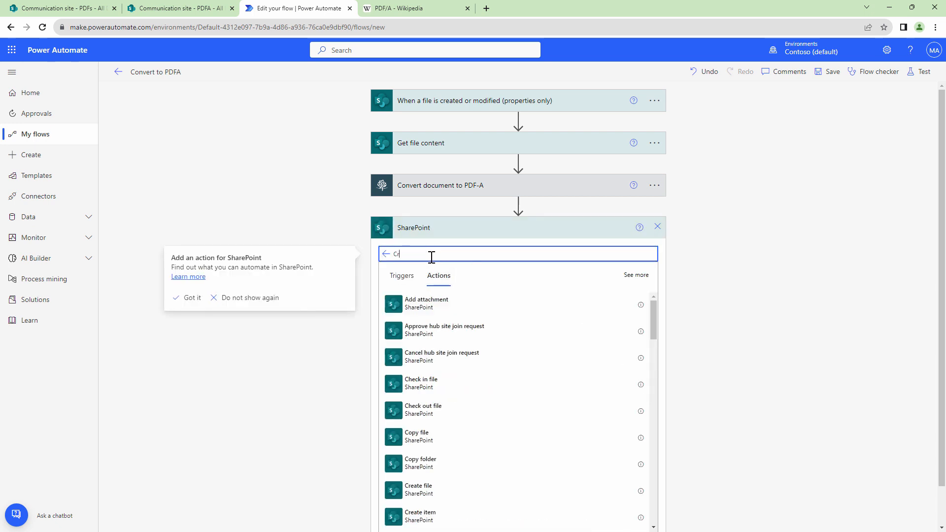
click(418, 490)
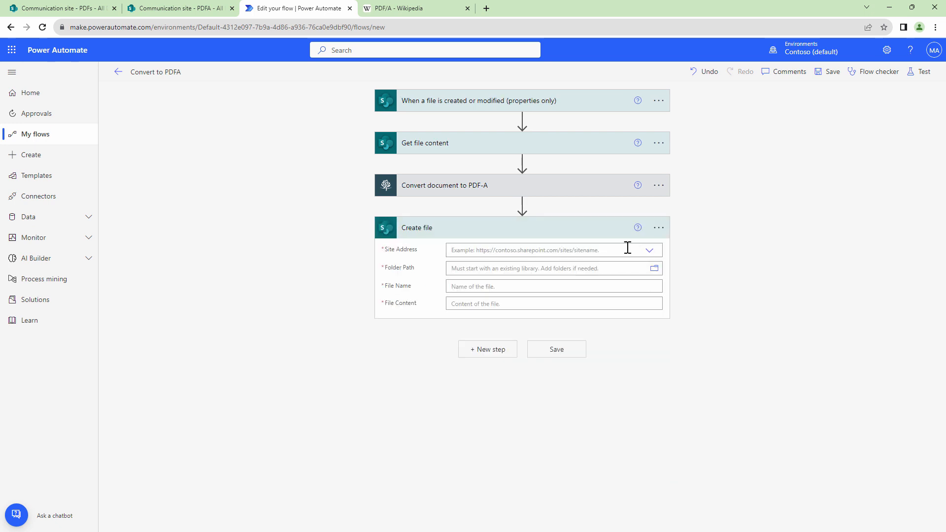
click(650, 250)
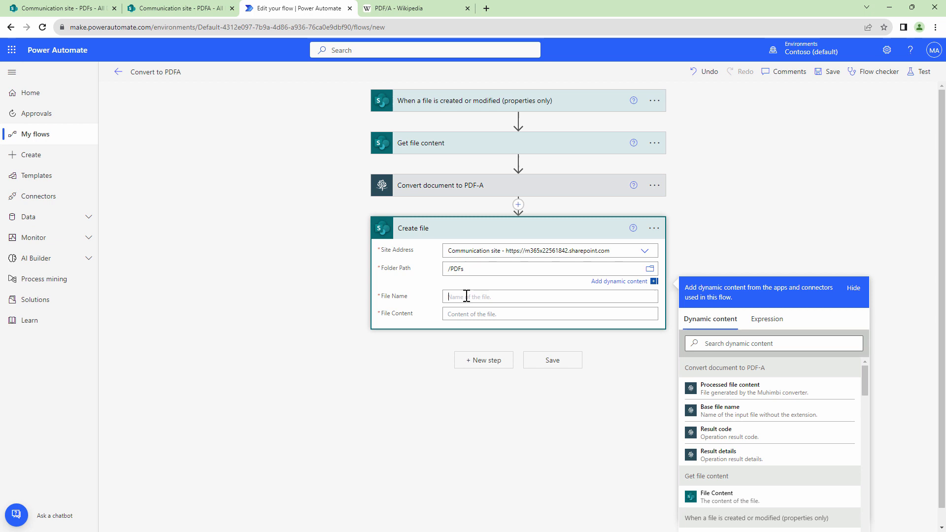
Name the file Base file name + .pdf with Processed file content, then save the flow
click(720, 412)
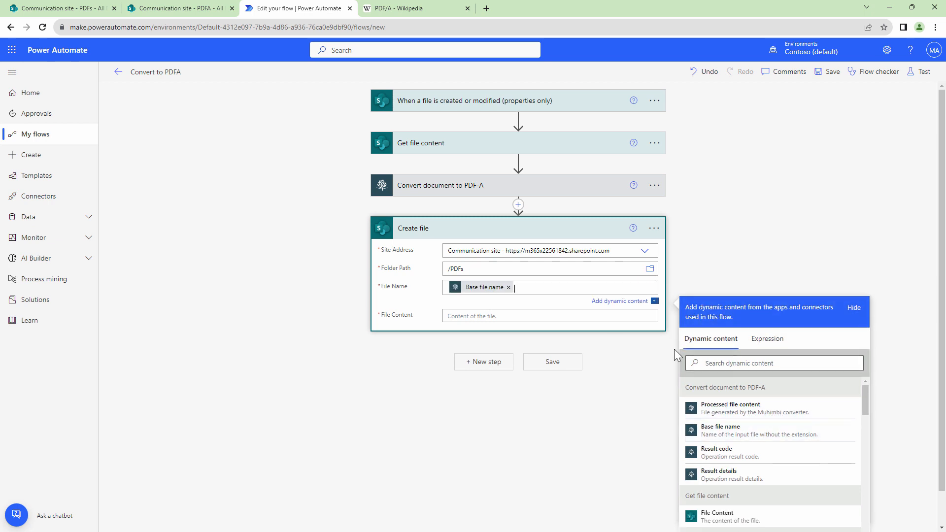
text(.pdf)
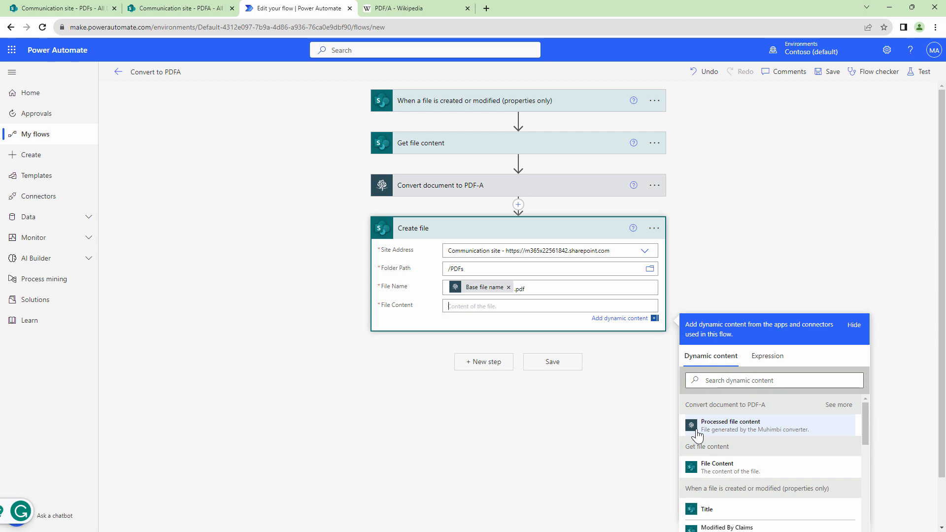
click(730, 426)
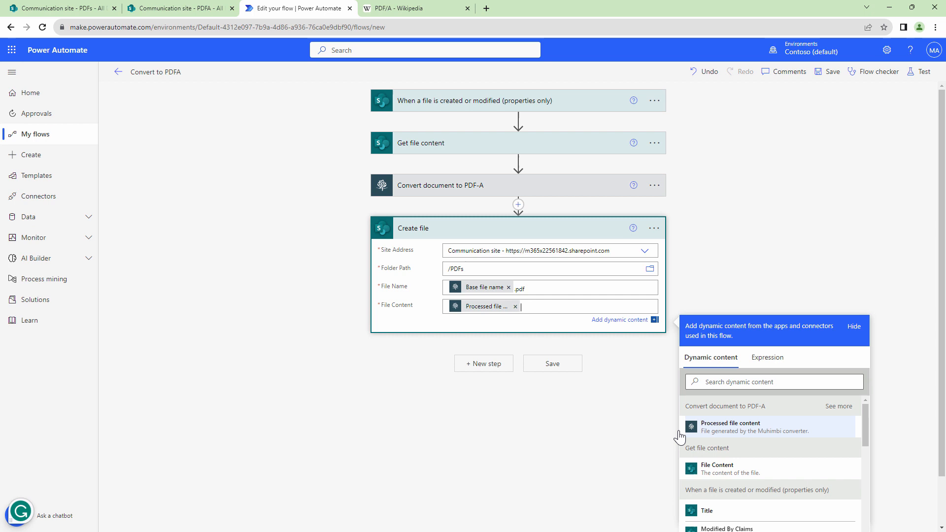
click(551, 364)
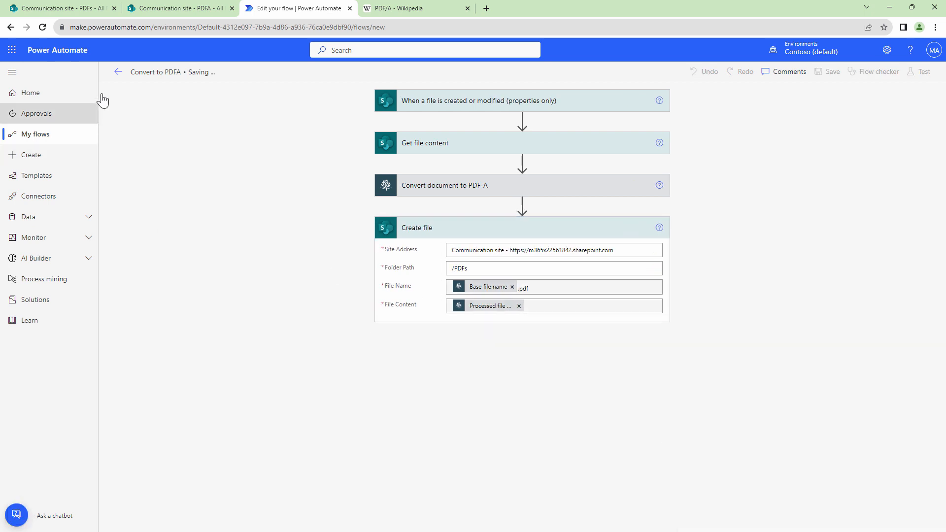
Start a manual test, upload Magazine (1).pdf to the PDFA library, and view the successful run
click(922, 71)
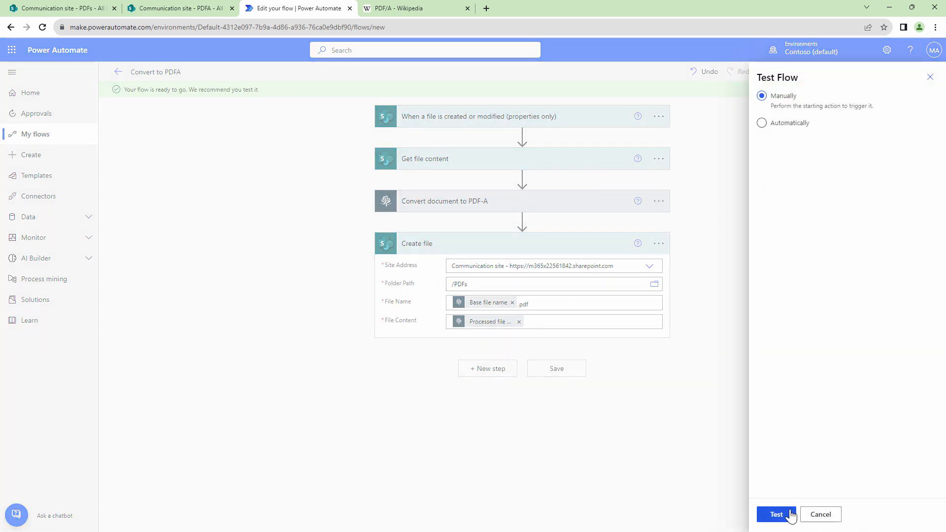
click(776, 515)
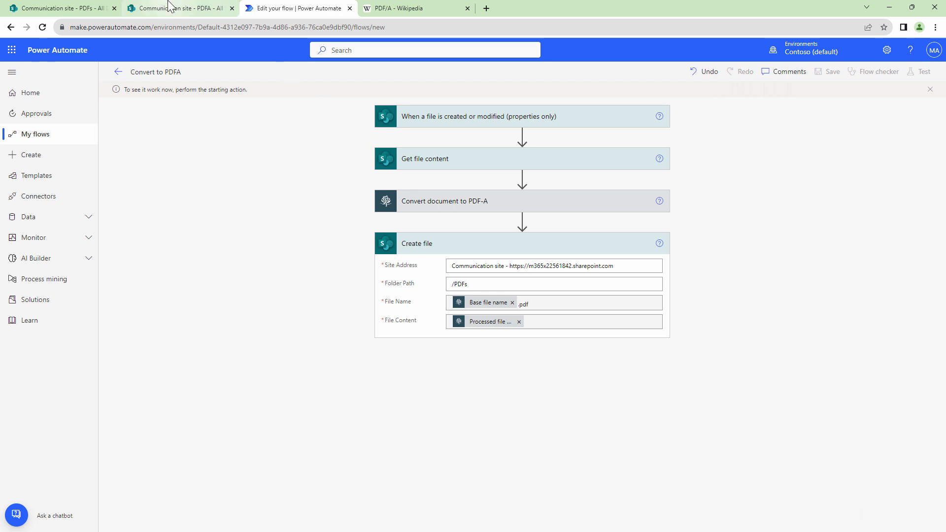
click(179, 8)
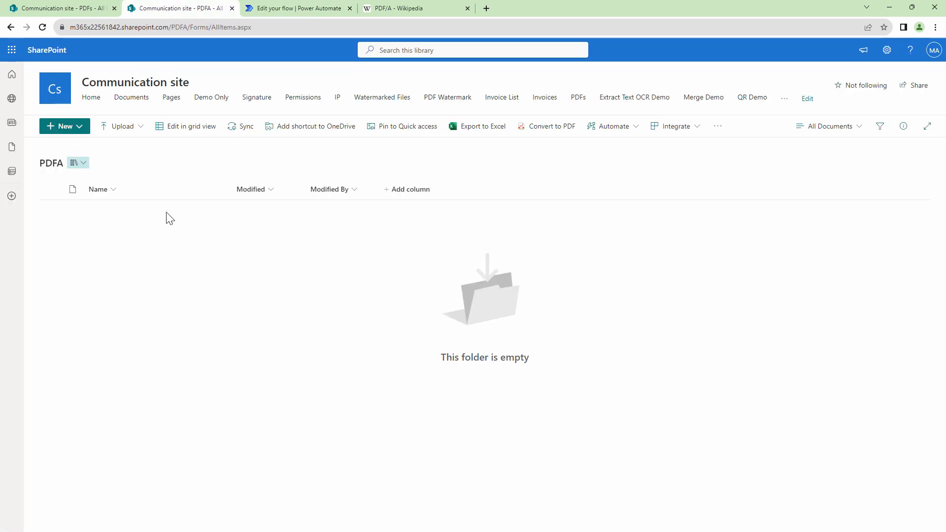
click(121, 126)
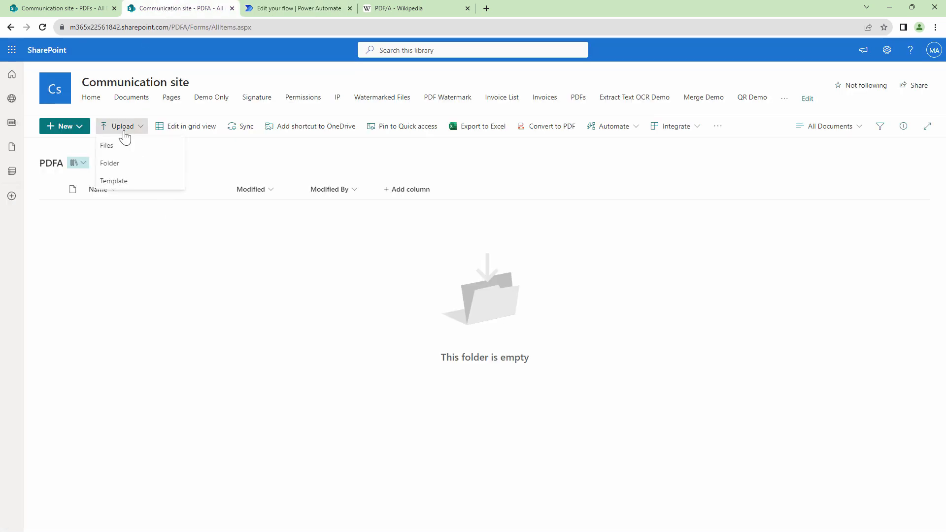
click(106, 146)
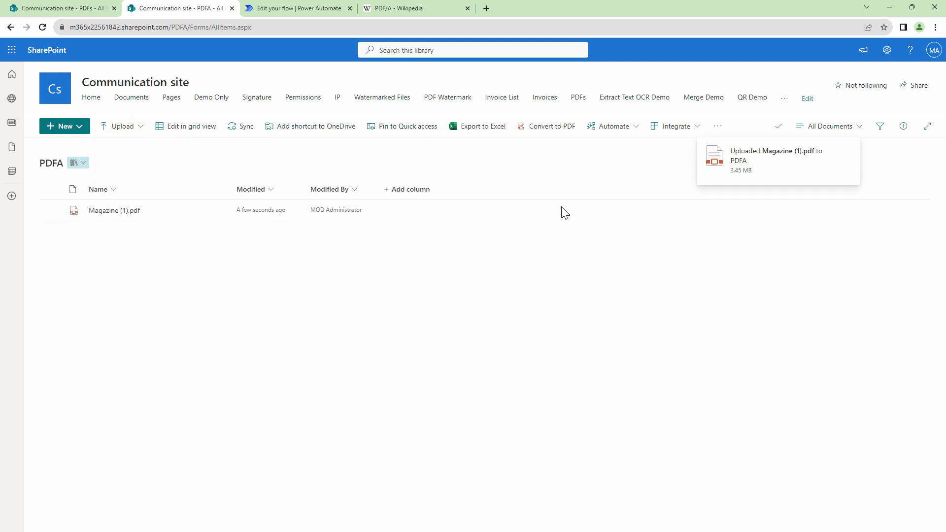
mouse_move(298, 8)
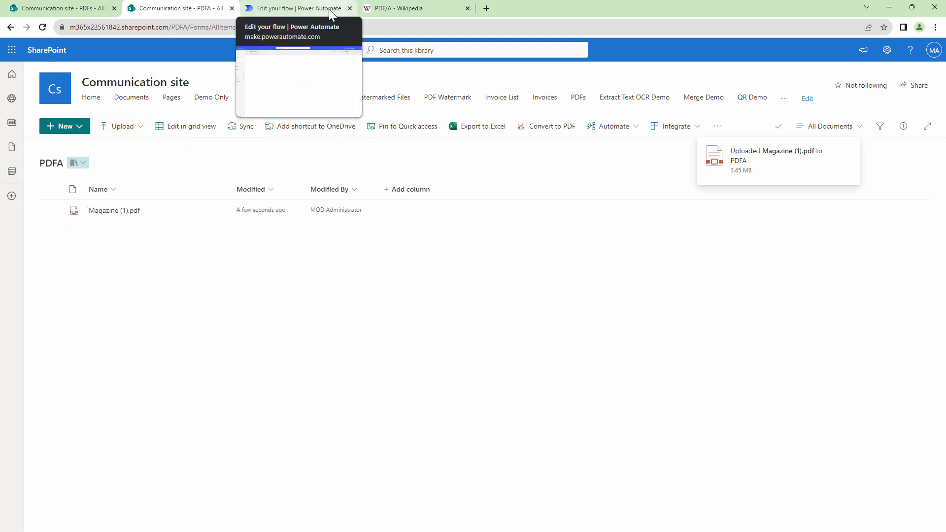
click(296, 8)
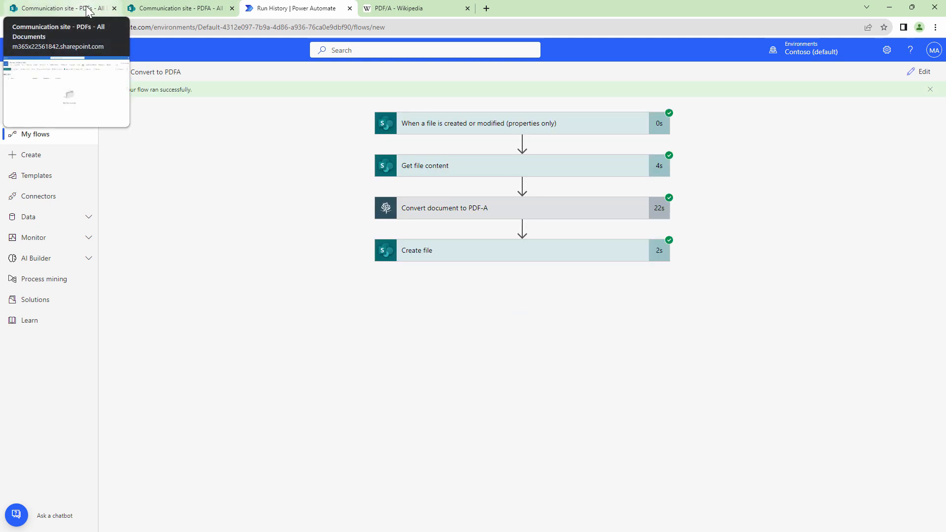
Download the converted Magazine (1).pdf from the PDFs library and open it
click(57, 8)
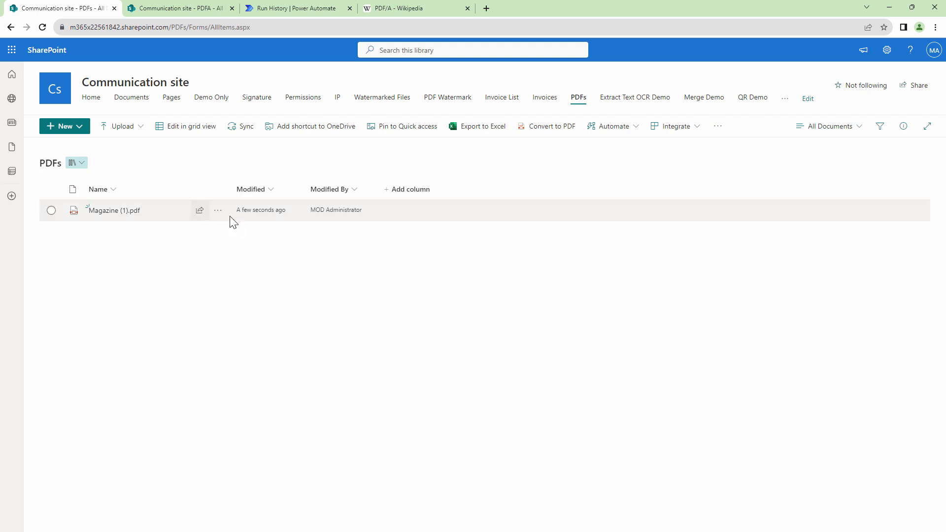
click(218, 210)
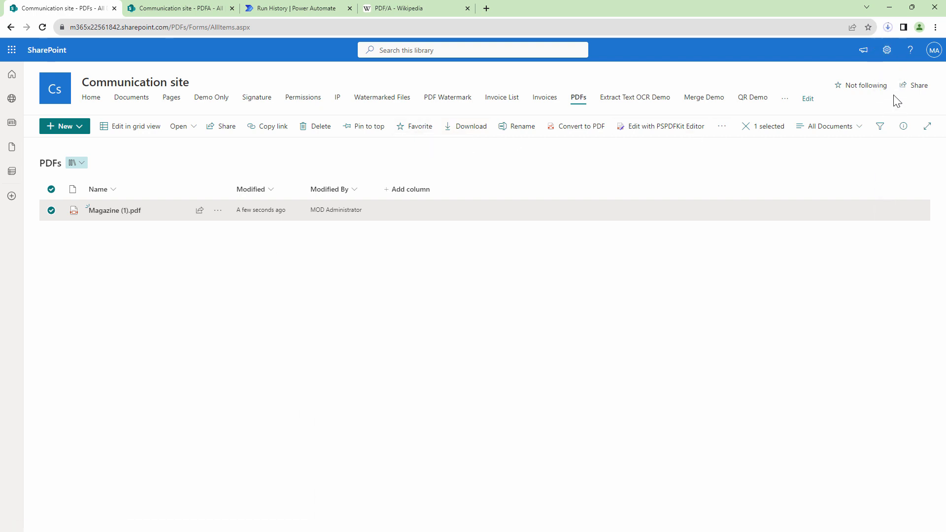
click(888, 27)
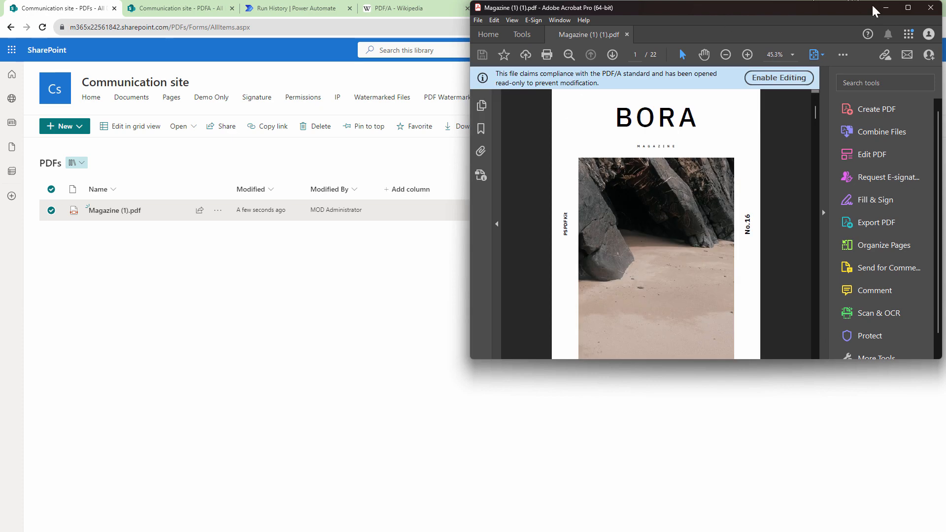
Maximize Acrobat and search the tools for 'pre' to find Preflight
click(908, 7)
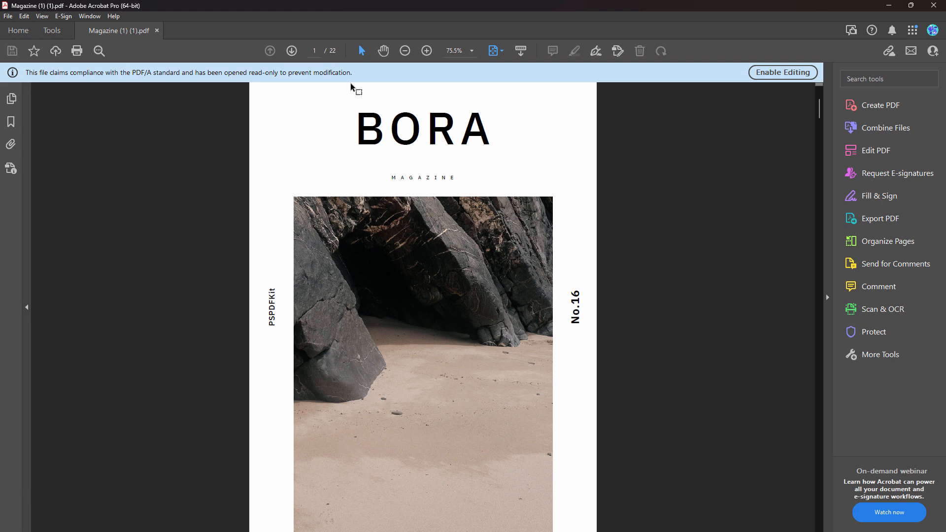
mouse_move(69, 24)
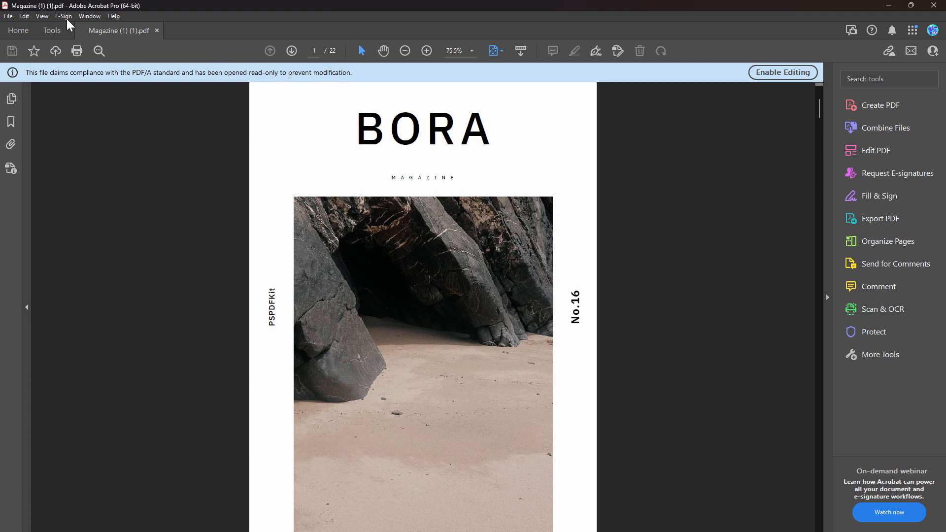
click(885, 79)
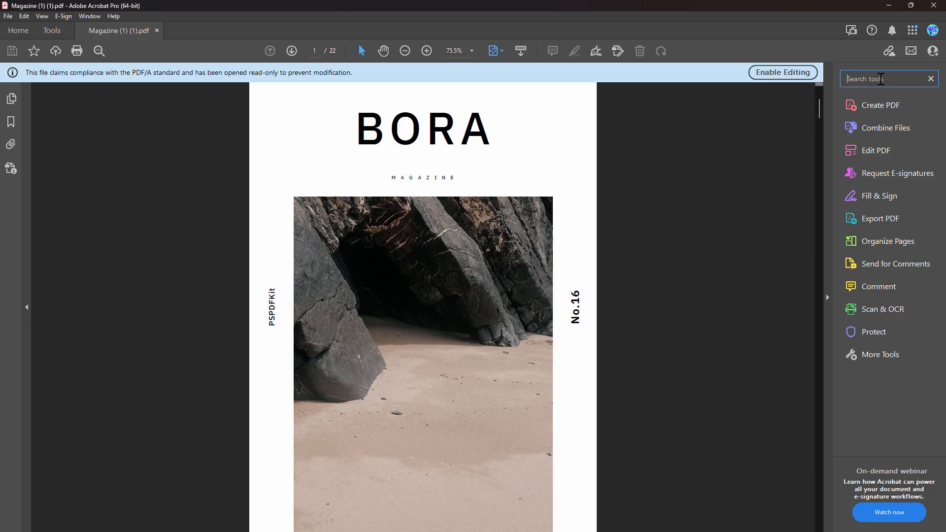
text(pre)
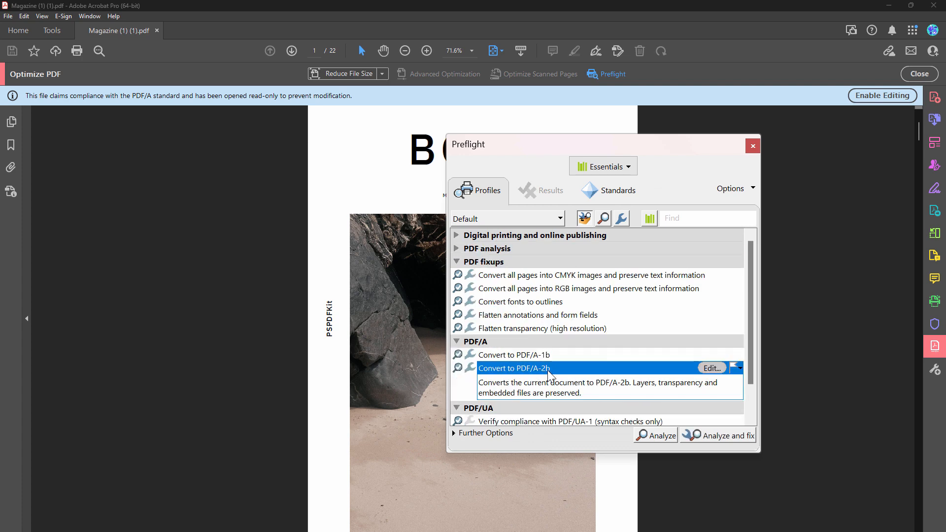
mouse_move(236, 436)
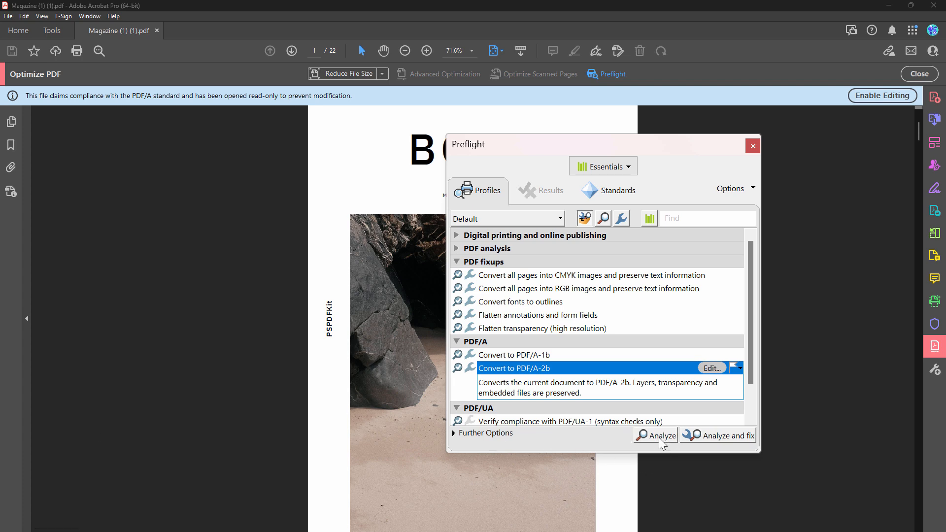
Analyze the magazine against Convert to PDF/A-2b, confirm no problems, then dismiss Preflight
click(660, 436)
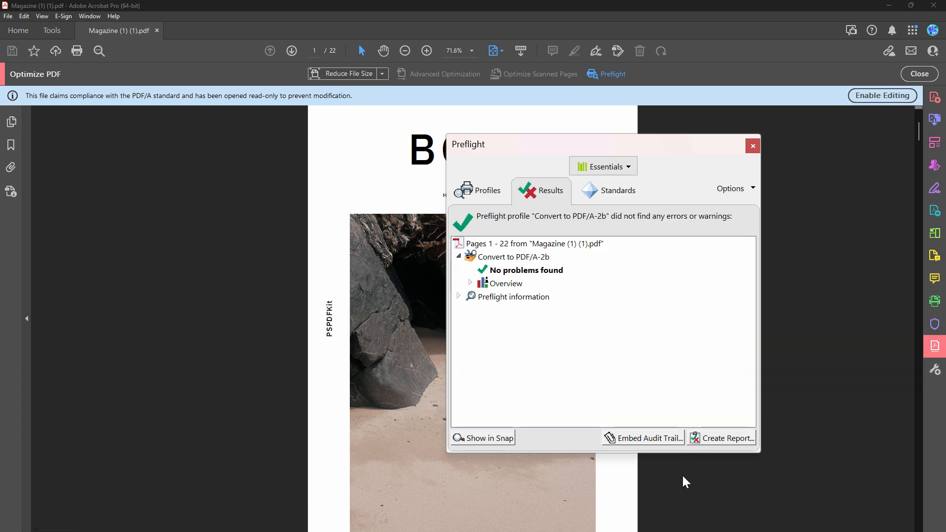
mouse_move(556, 381)
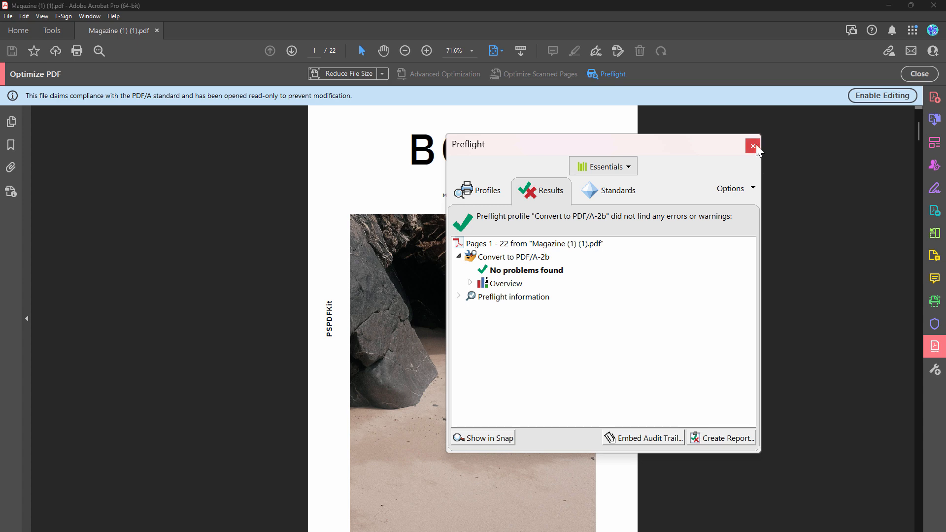
mouse_move(752, 146)
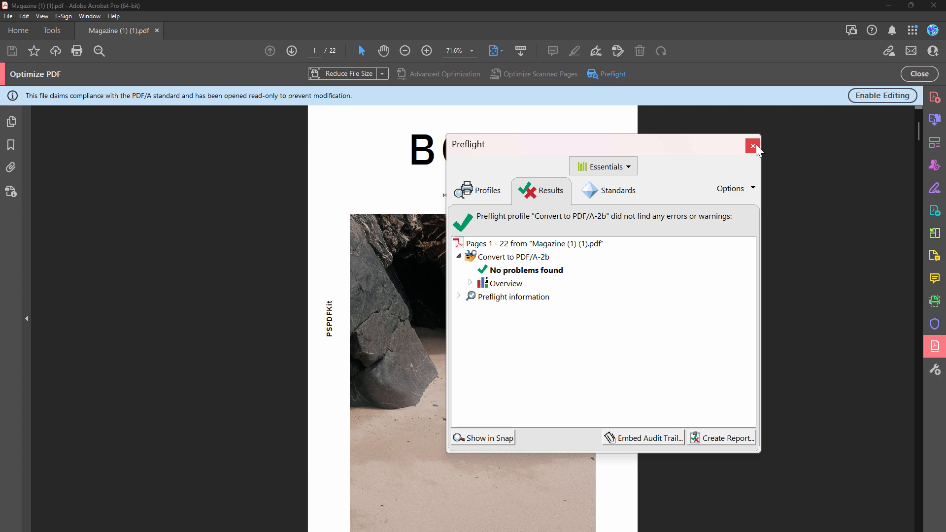
click(752, 146)
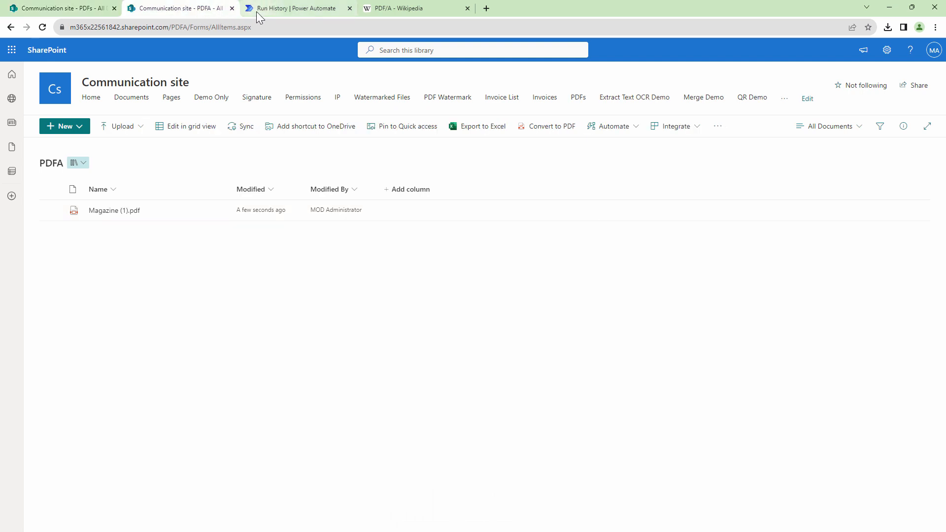
mouse_move(296, 8)
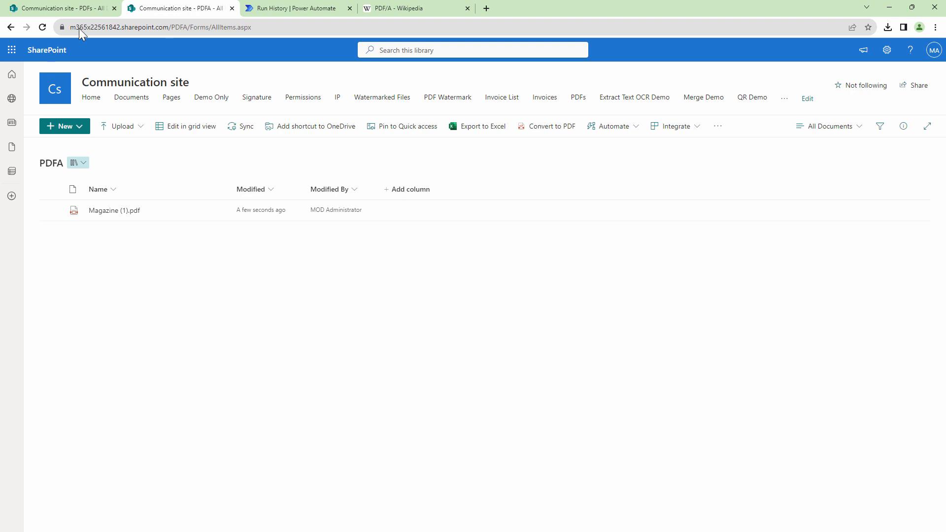
Launch a manual test run of the flow and watch its progress after uploading ConferenceSchedule.docx
click(296, 8)
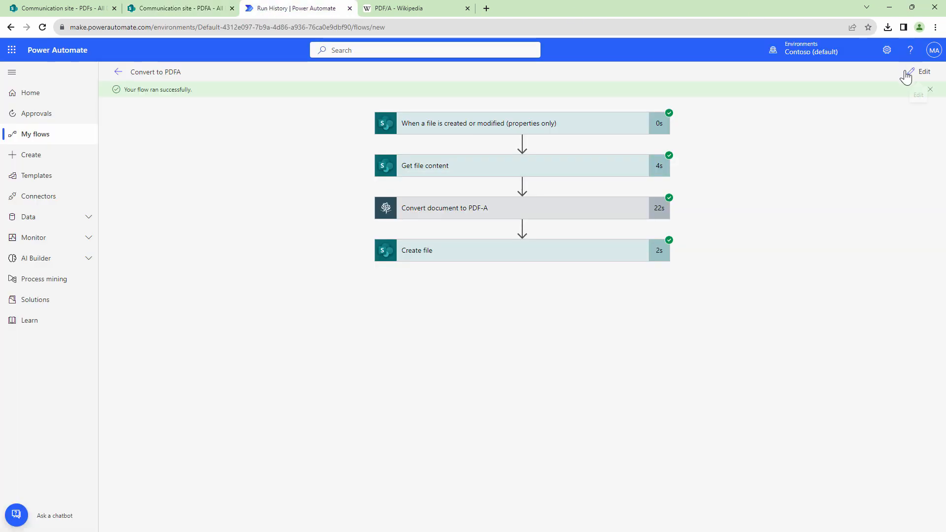
click(924, 71)
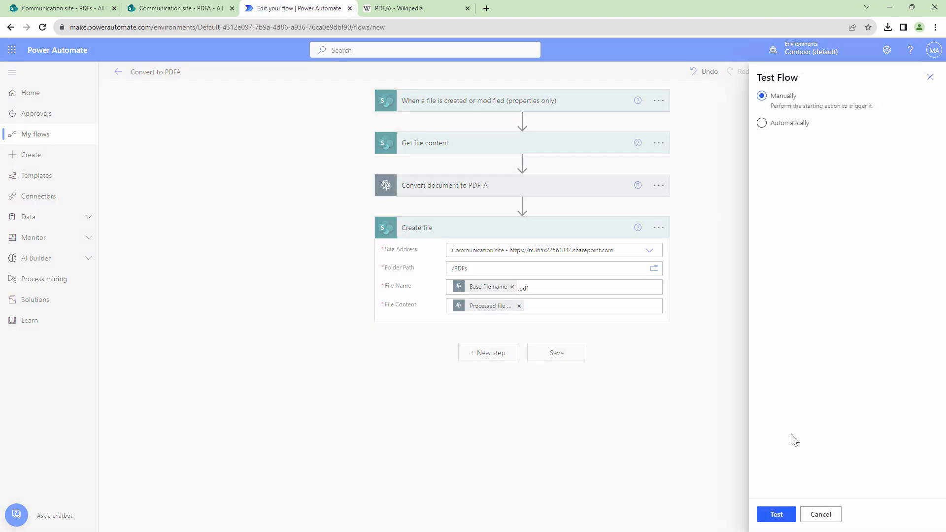
click(179, 8)
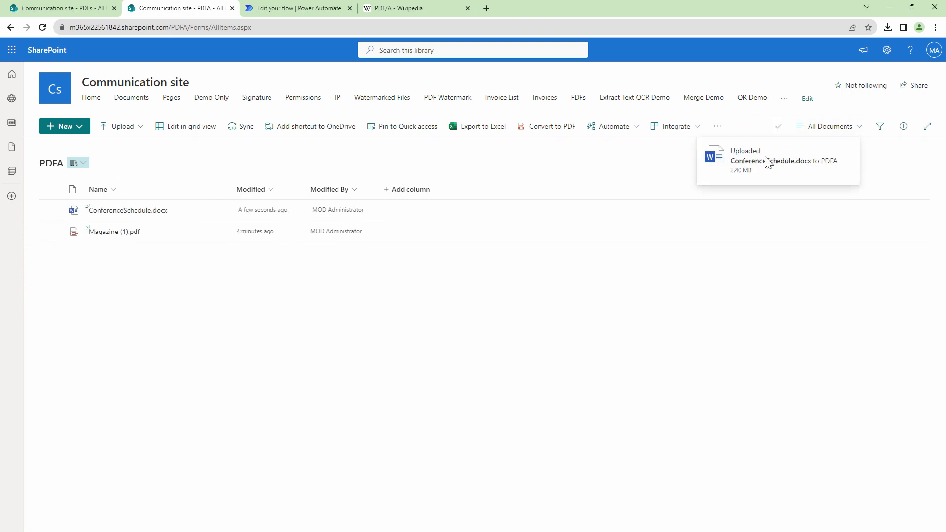
click(295, 8)
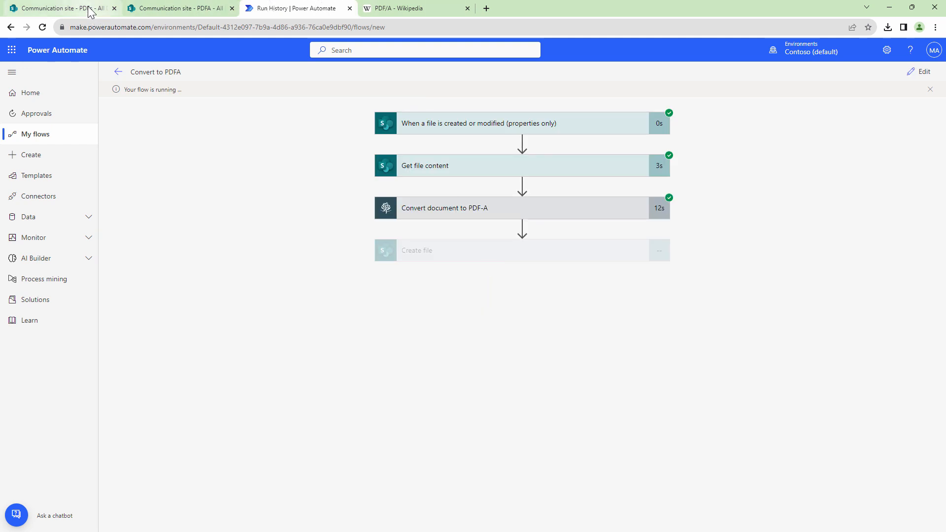
Locate ConferenceSchedule.pdf in the PDFs library and open it via More actions
click(60, 8)
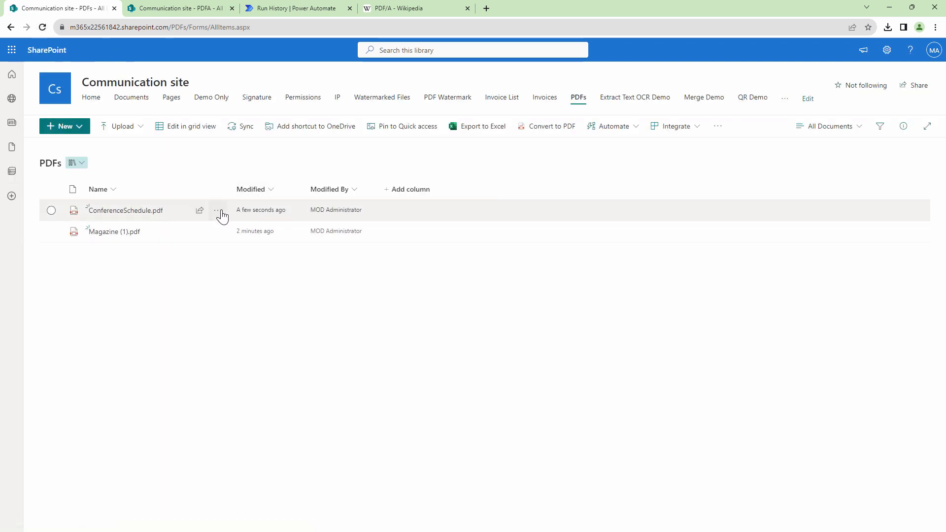
click(52, 210)
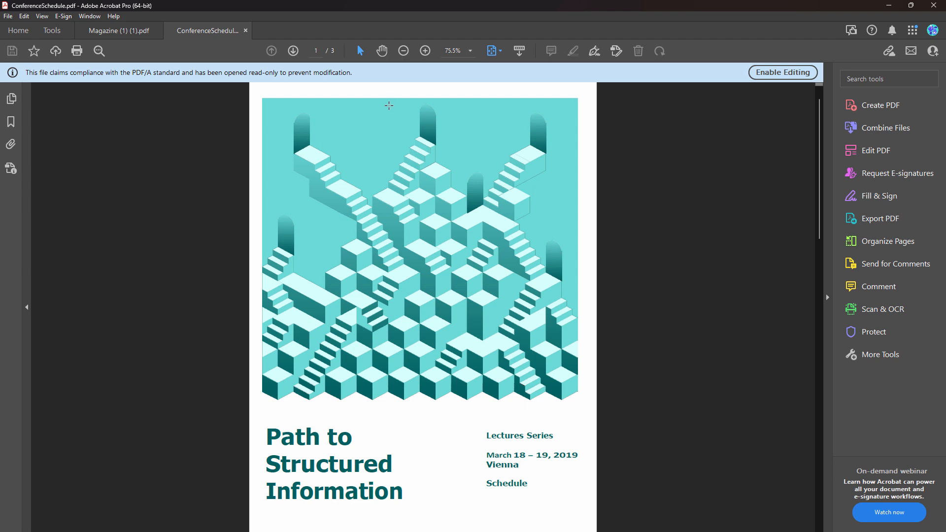
mouse_move(415, 107)
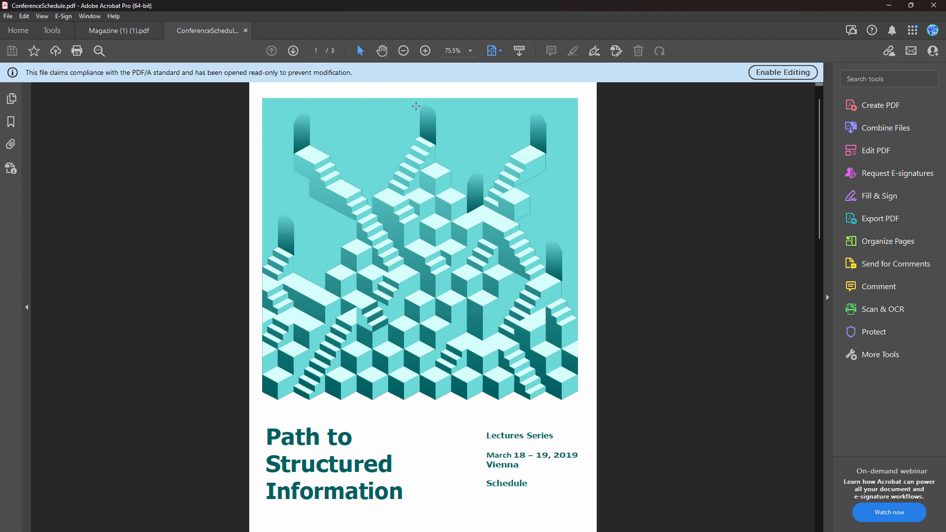